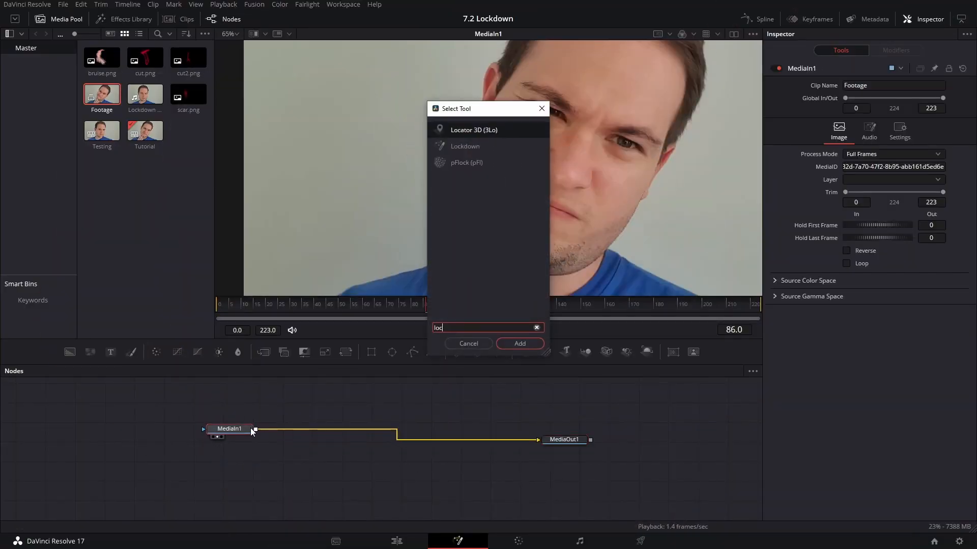
Step: Insert a Lockdown node after MediaIn1 and a Contrast Pop node ahead of it
left_click(519, 343)
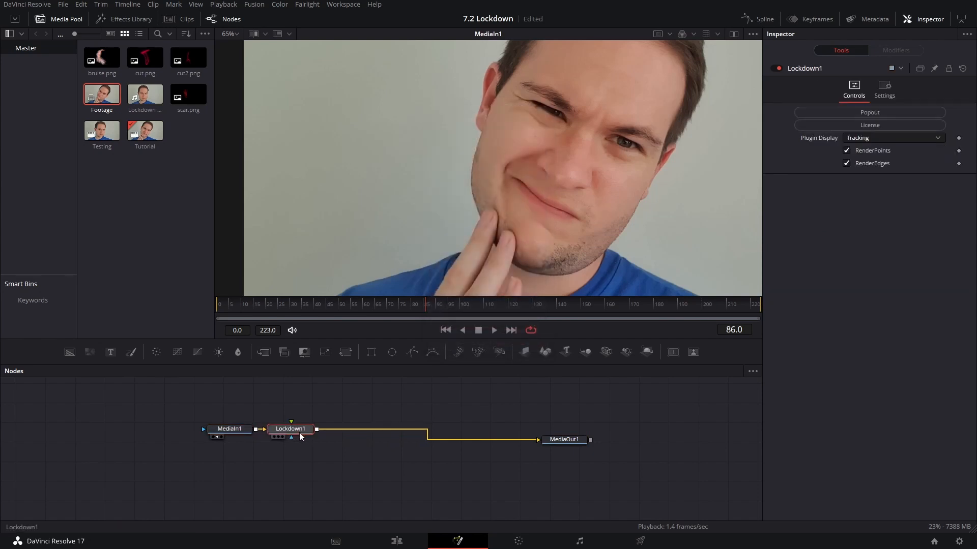
left_click_drag(291, 428, 381, 429)
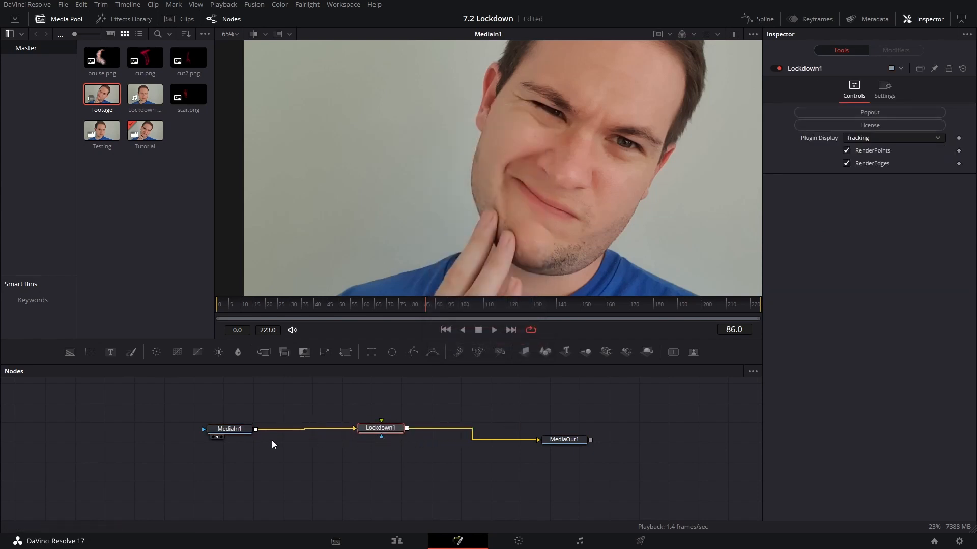
left_click(230, 428)
type("lock")
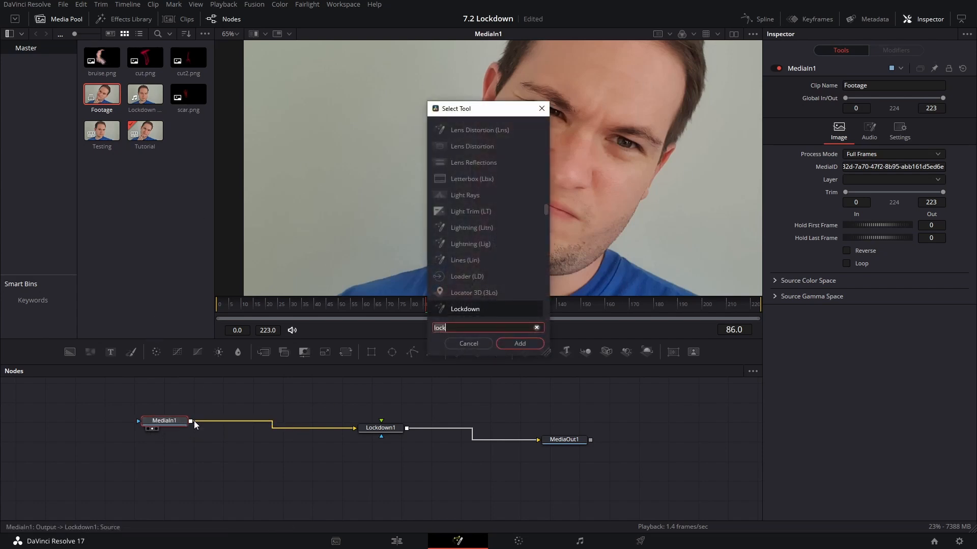
type("con")
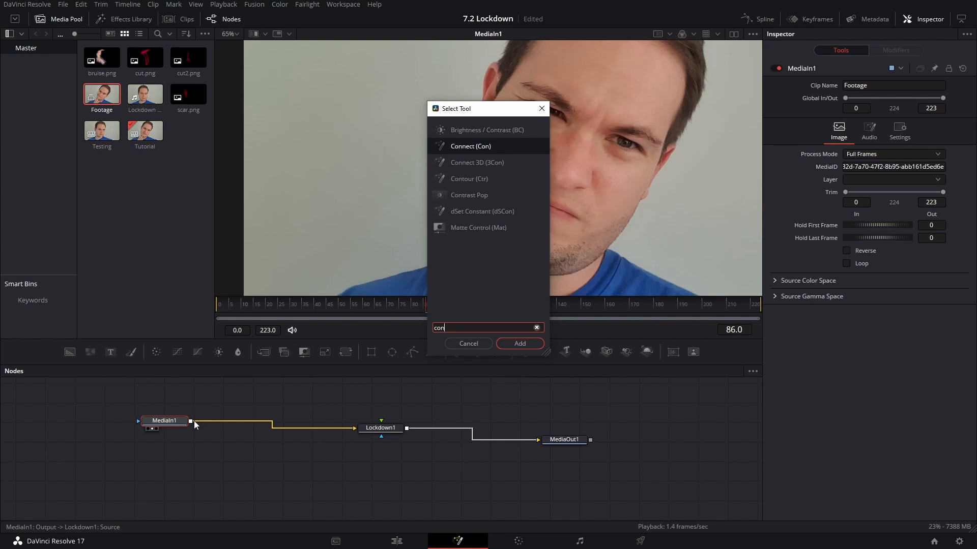
left_click(518, 343)
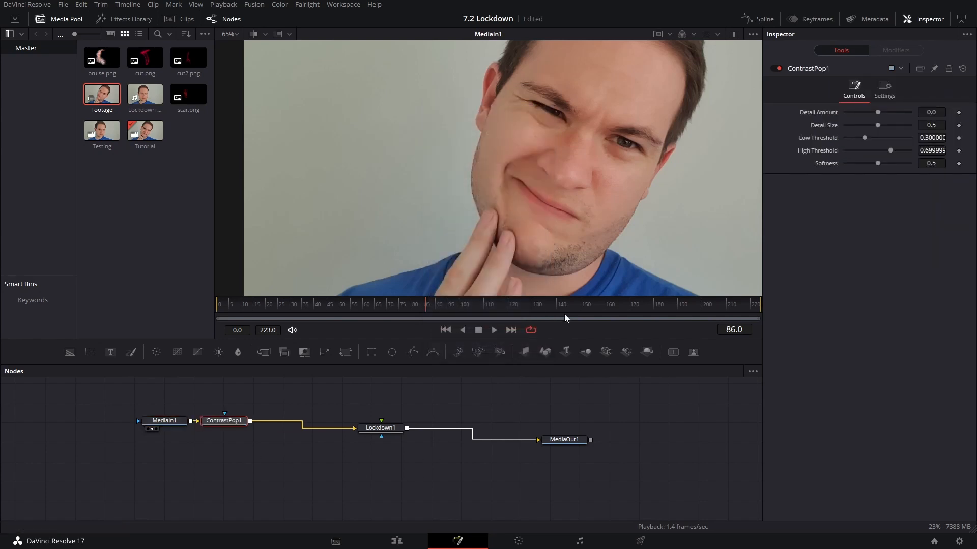
Step: View ContrastPop1 and set detail amount to about 0.62 with detail size around 0.35
left_click_drag(878, 112, 898, 112)
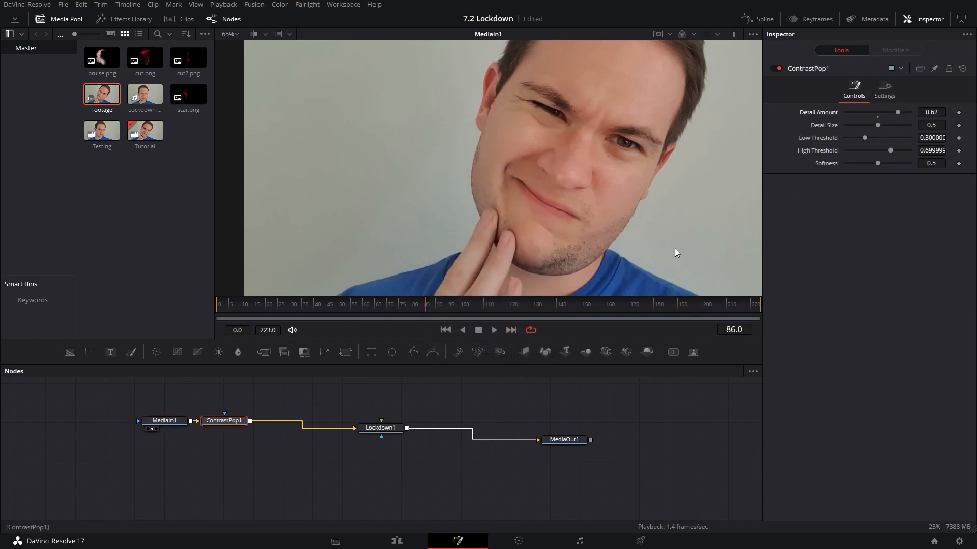
left_click(224, 420)
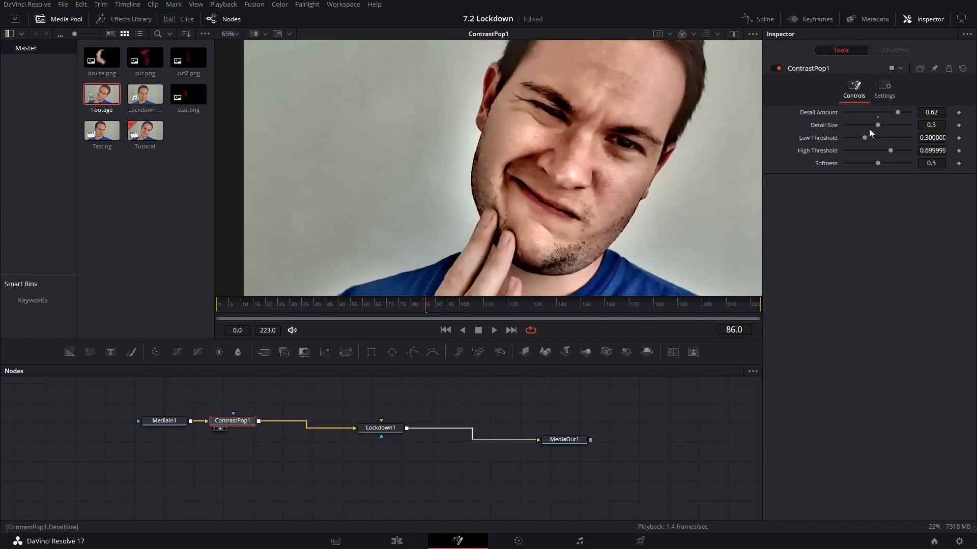
left_click_drag(878, 124, 880, 124)
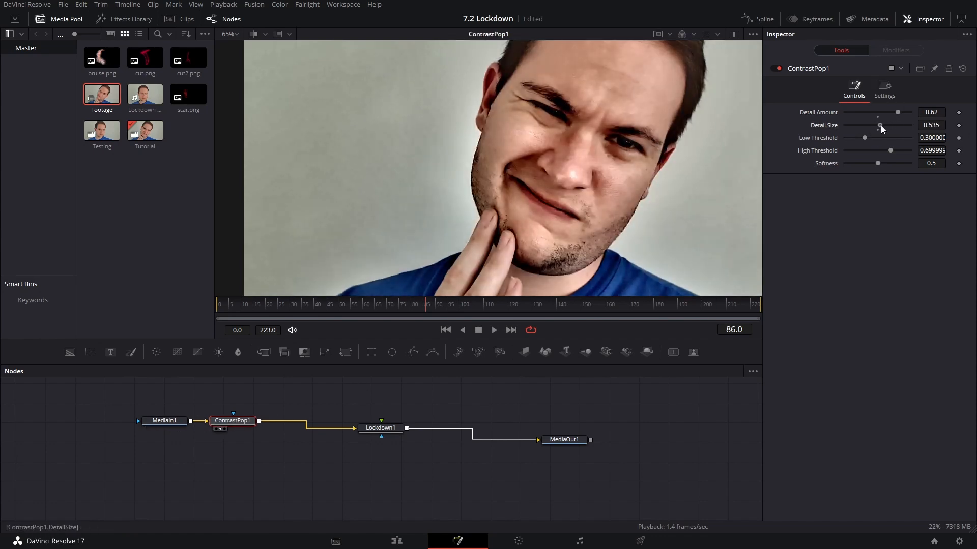
left_click_drag(879, 124, 866, 124)
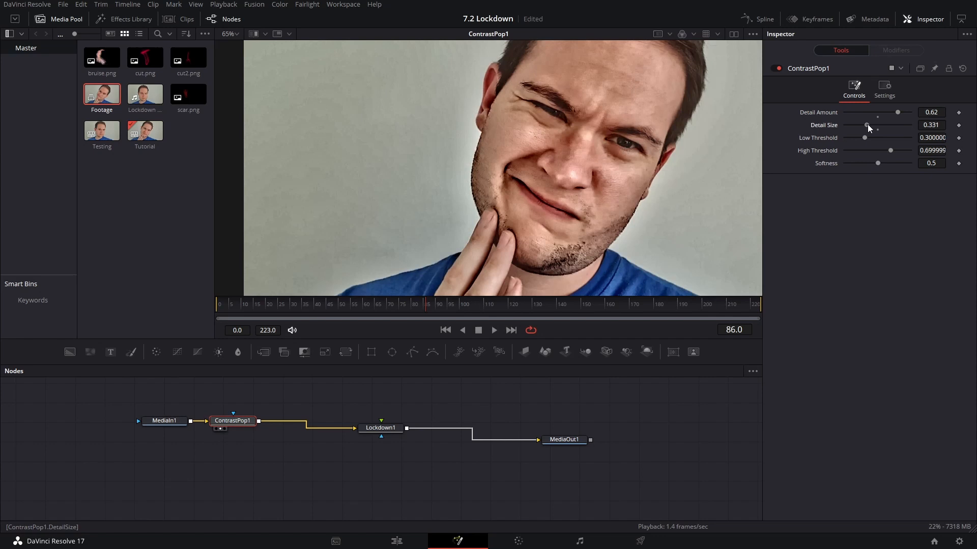
left_click_drag(866, 124, 876, 124)
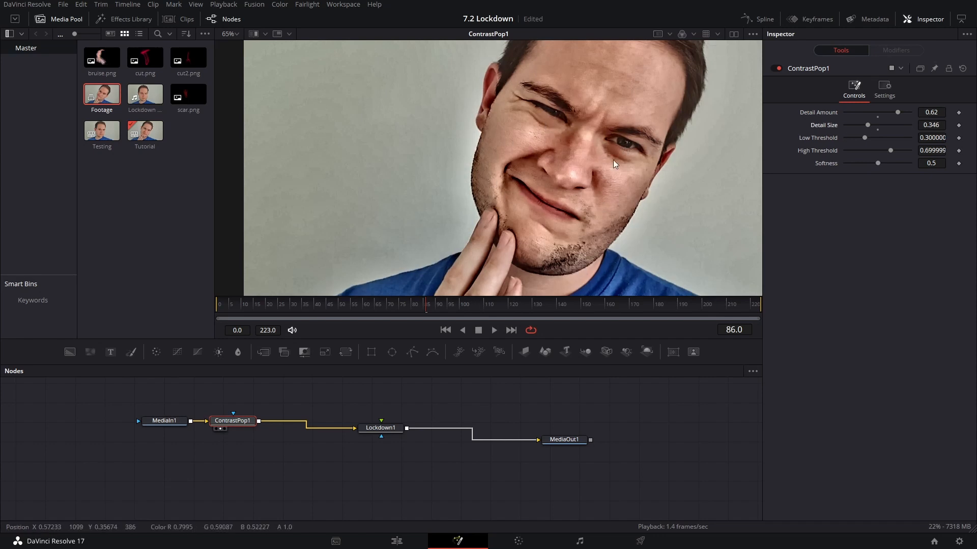
Step: Lower the low threshold to about 0.08 and softness to near zero, then select Lockdown1
left_click_drag(894, 151, 880, 151)
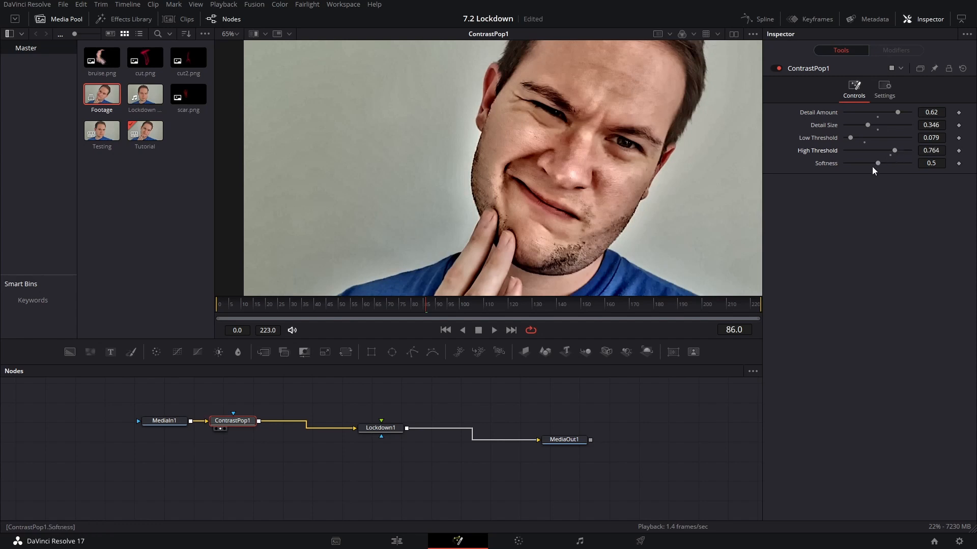
left_click_drag(877, 163, 848, 162)
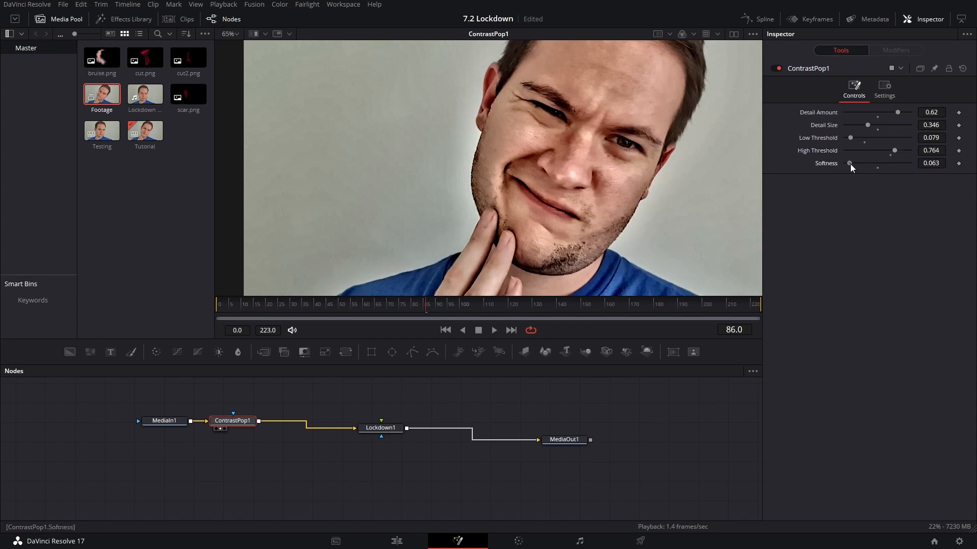
left_click(380, 428)
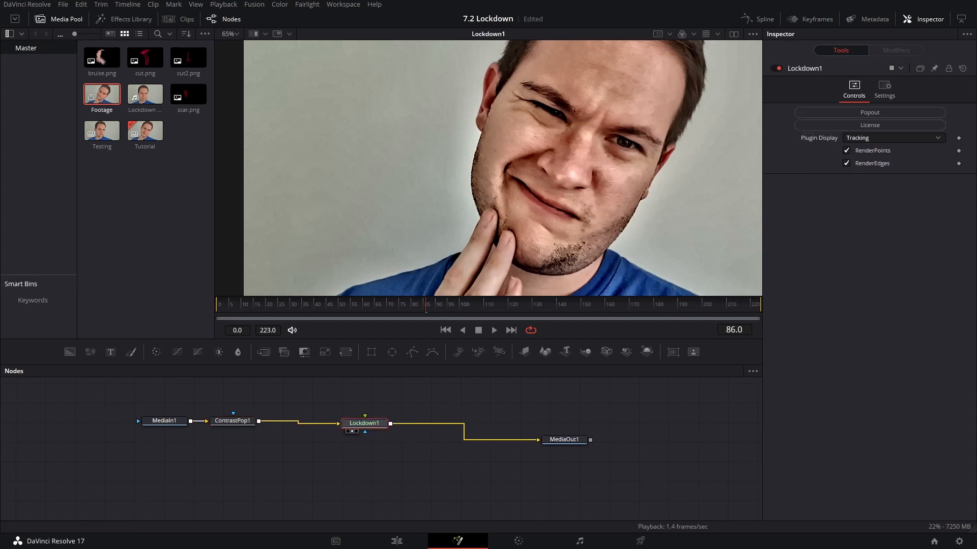
left_click(870, 112)
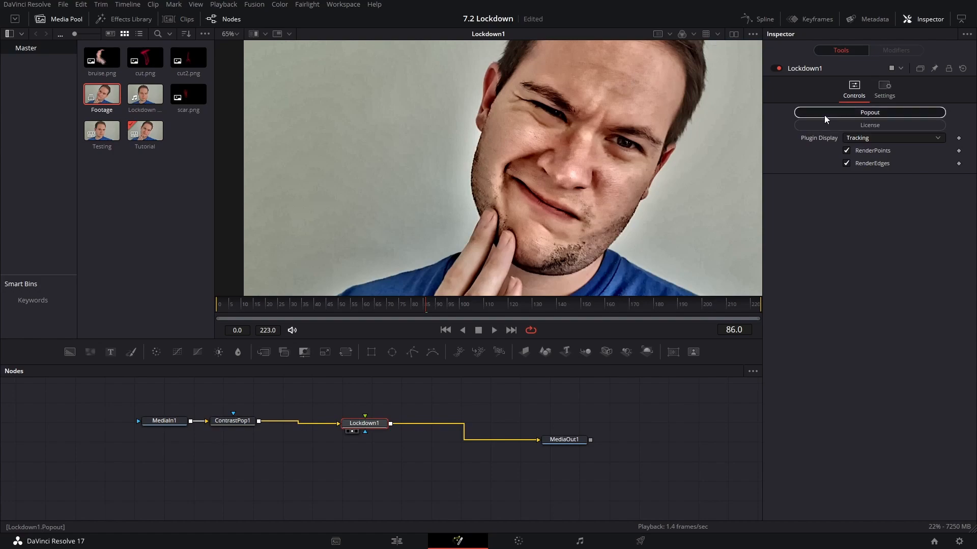
Step: Launch Lockdown's pop-out window with lasso grid spacing 40 and the Accurate 1.6 tracking method
left_click(869, 112)
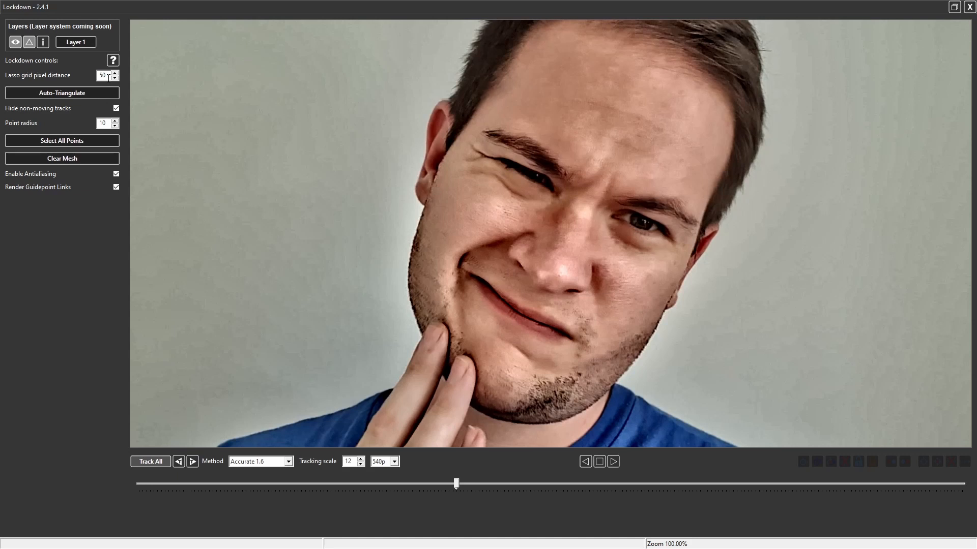
left_click(104, 74)
type("15")
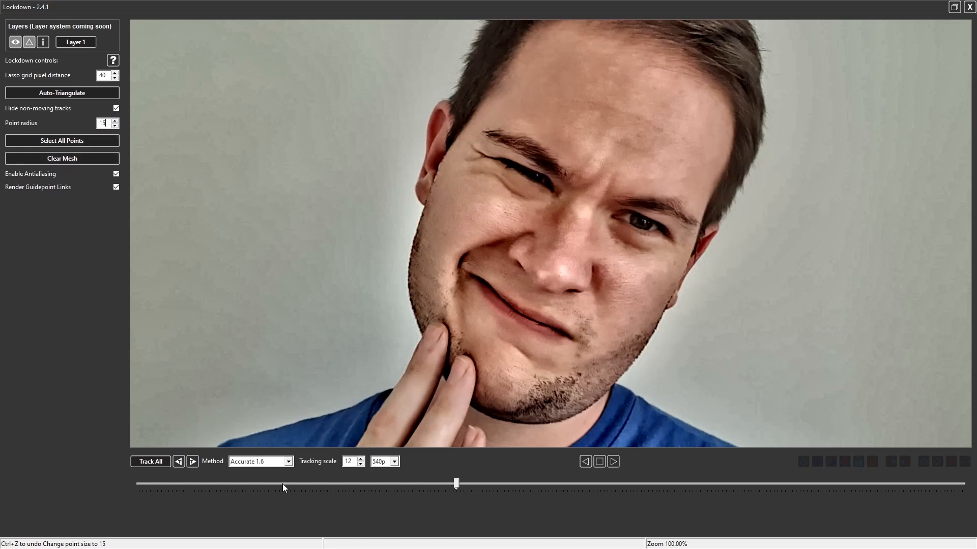
mouse_move(263, 466)
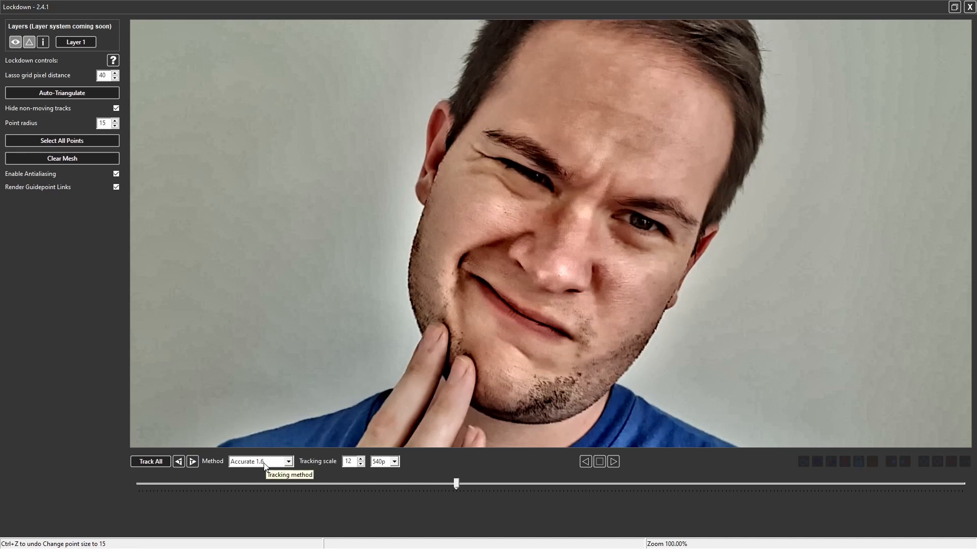
left_click(286, 461)
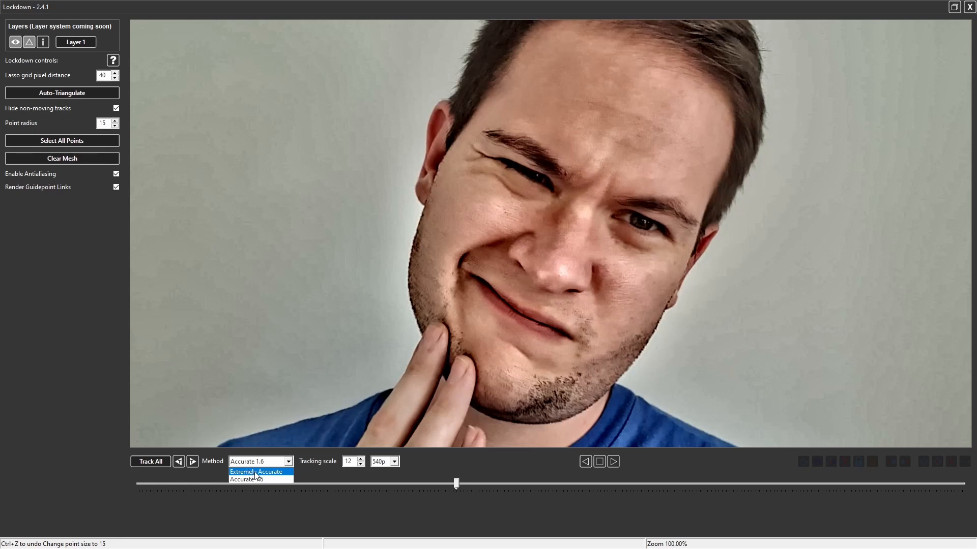
left_click(258, 462)
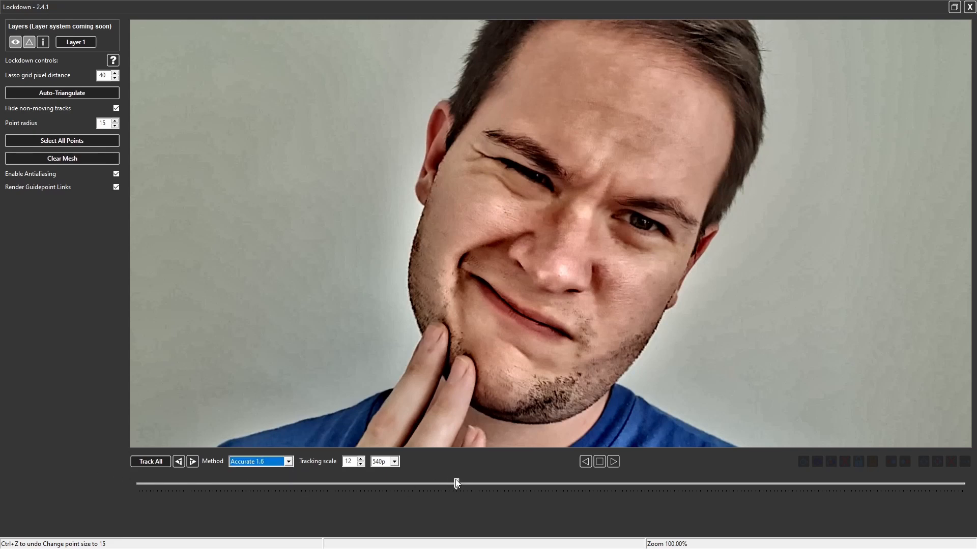
Step: Scrub to a frame where the face is turned toward the camera
left_click_drag(455, 485, 235, 484)
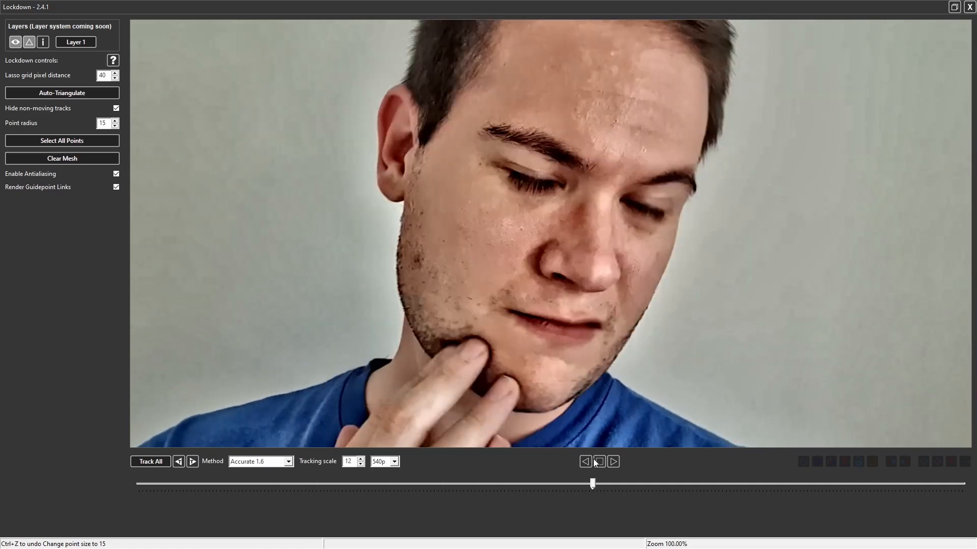
left_click(613, 462)
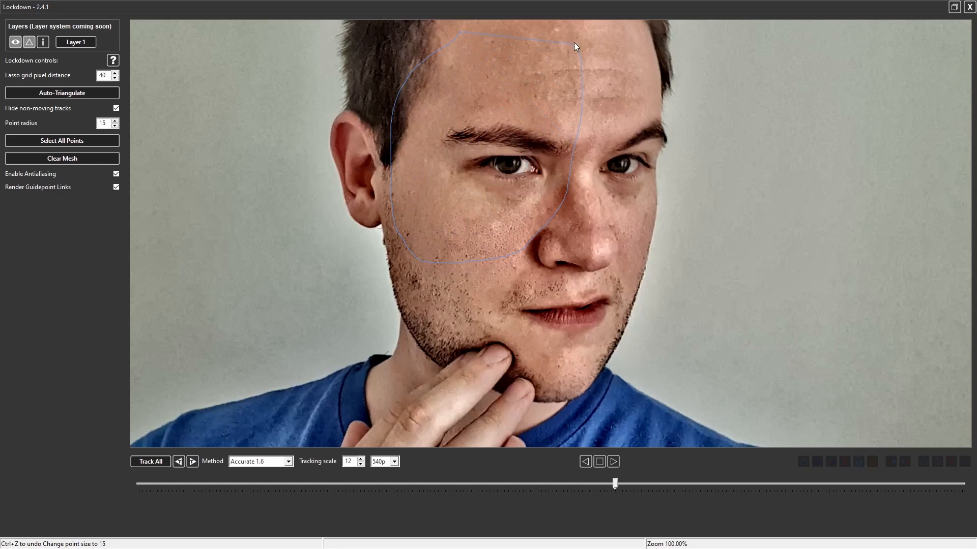
Step: Fill the outlined eye and cheek with a point grid and track all points through the clip
left_click(62, 93)
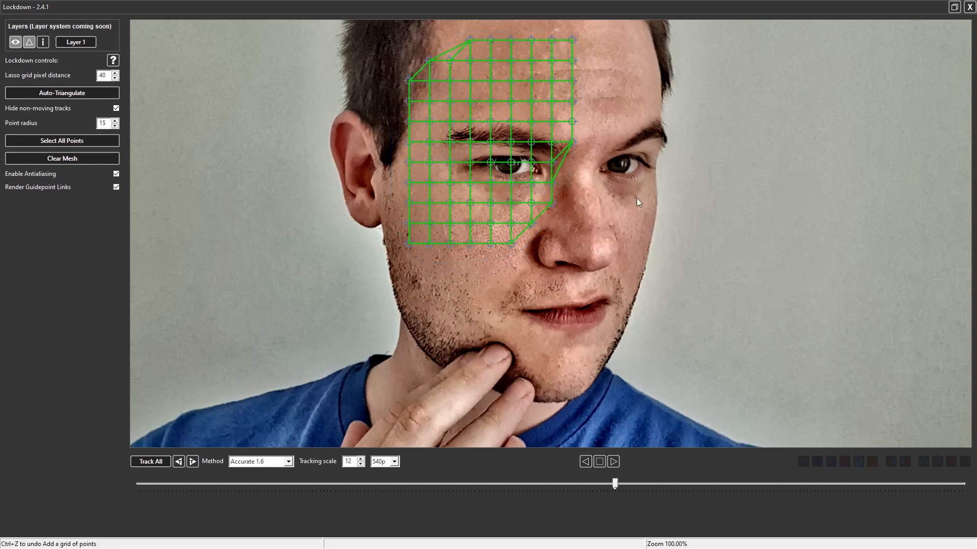
mouse_move(381, 253)
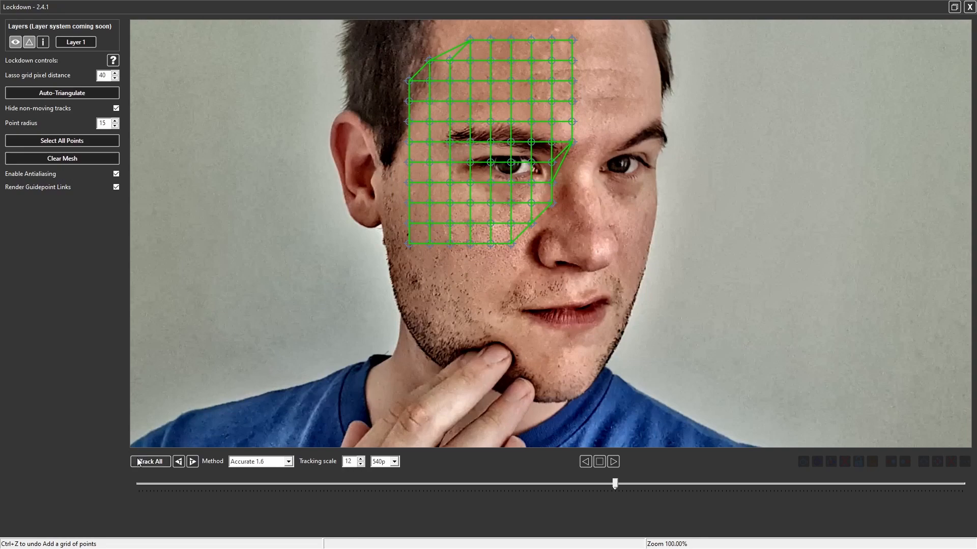
left_click(150, 462)
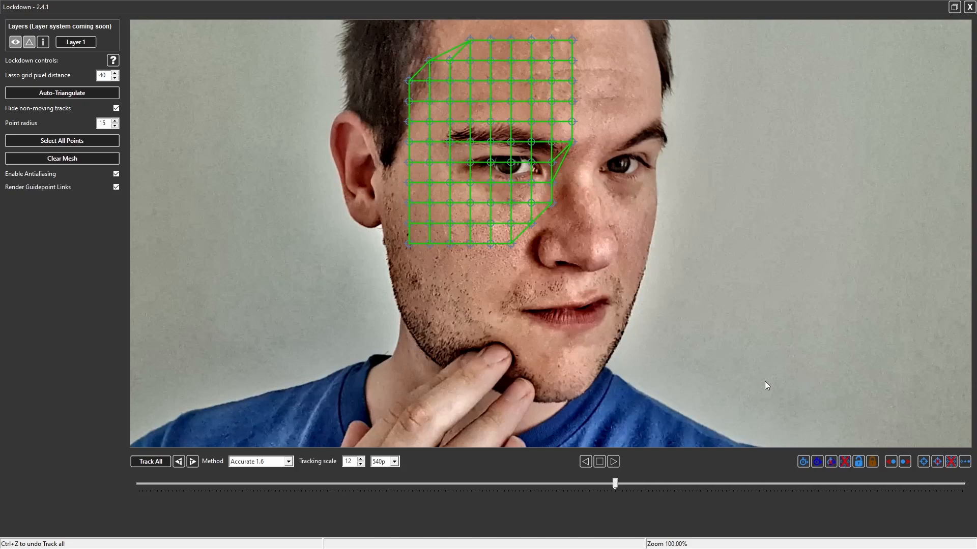
Step: Scrub and play the clip to confirm the mesh follows the face across frames
left_click_drag(614, 484, 401, 484)
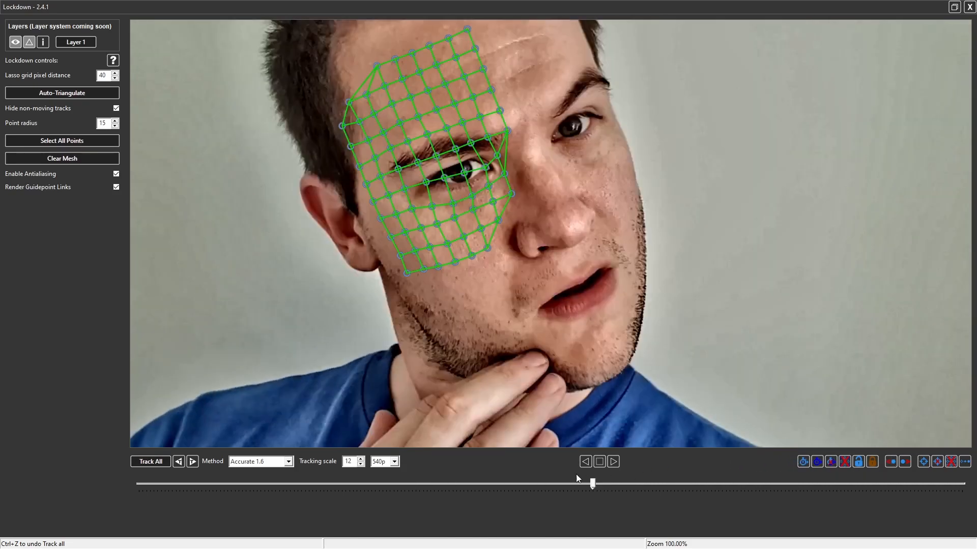
left_click_drag(592, 484, 319, 483)
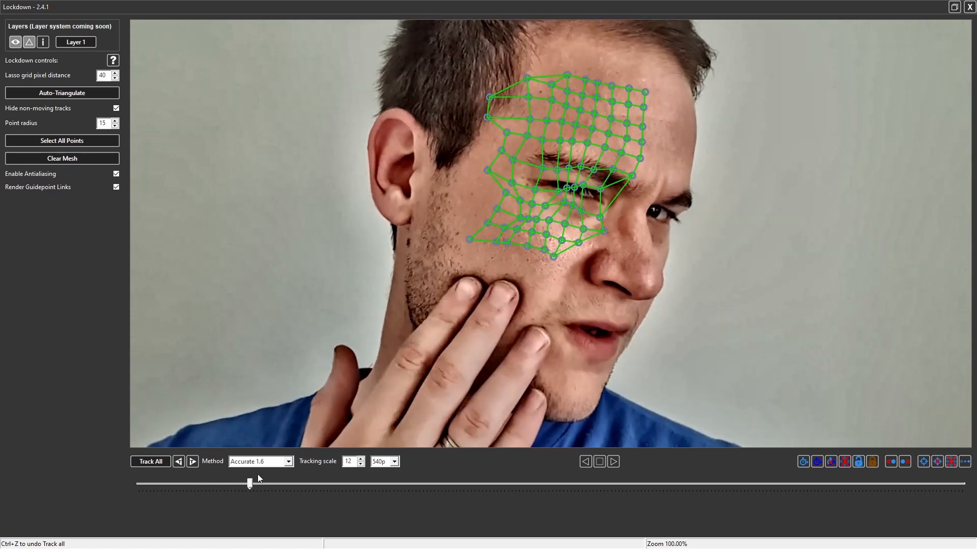
left_click_drag(249, 482, 486, 482)
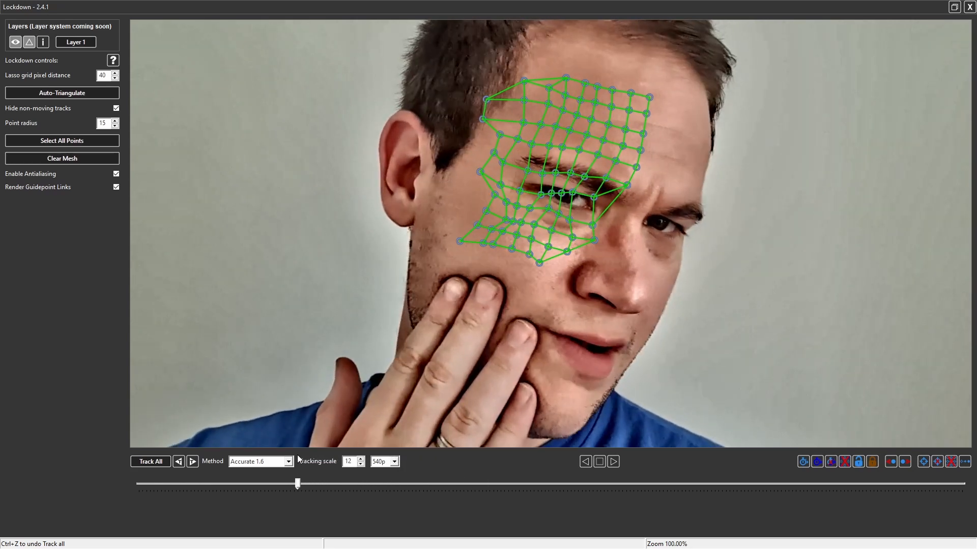
left_click_drag(297, 483, 231, 484)
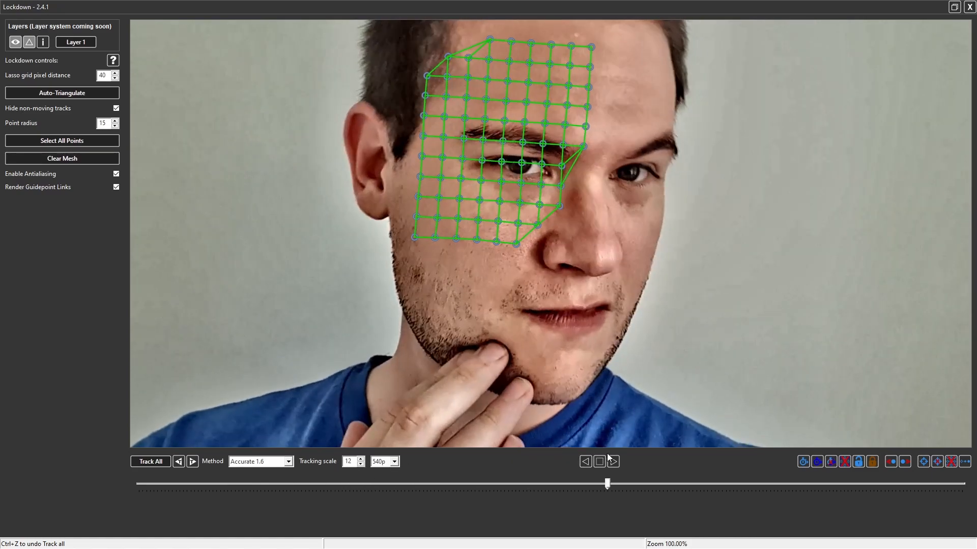
left_click(612, 462)
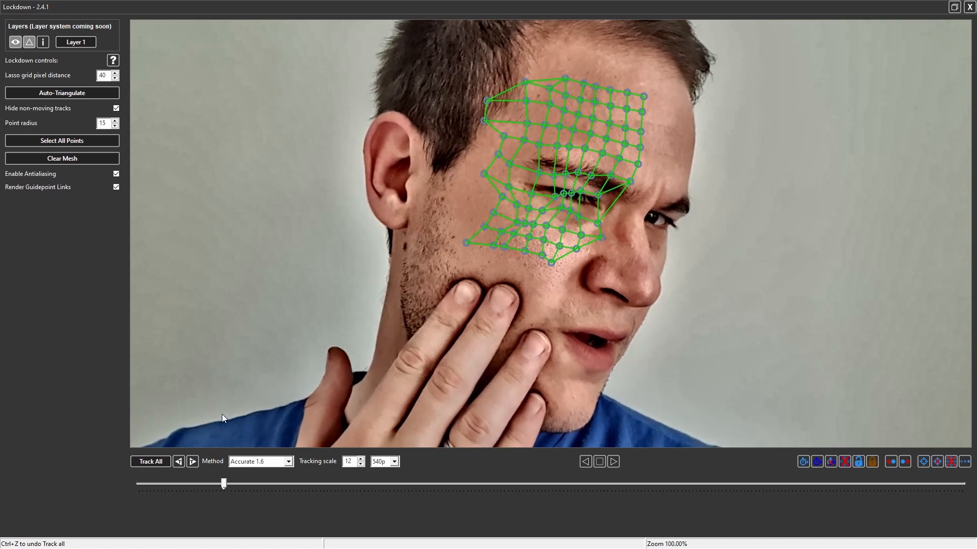
Step: Add new mesh points along the temple, left cheek edge and bottom of the sideburn
left_click_drag(224, 483, 176, 483)
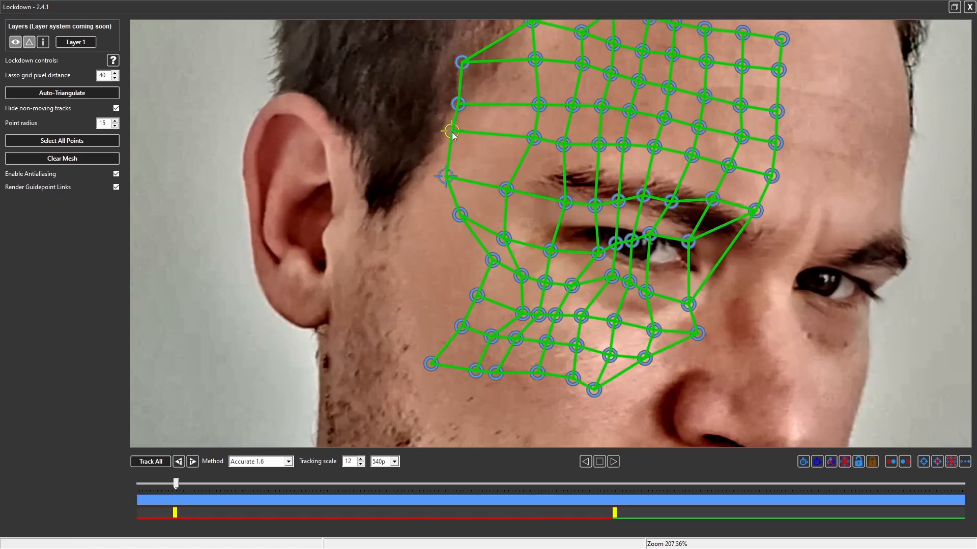
left_click_drag(453, 131, 439, 223)
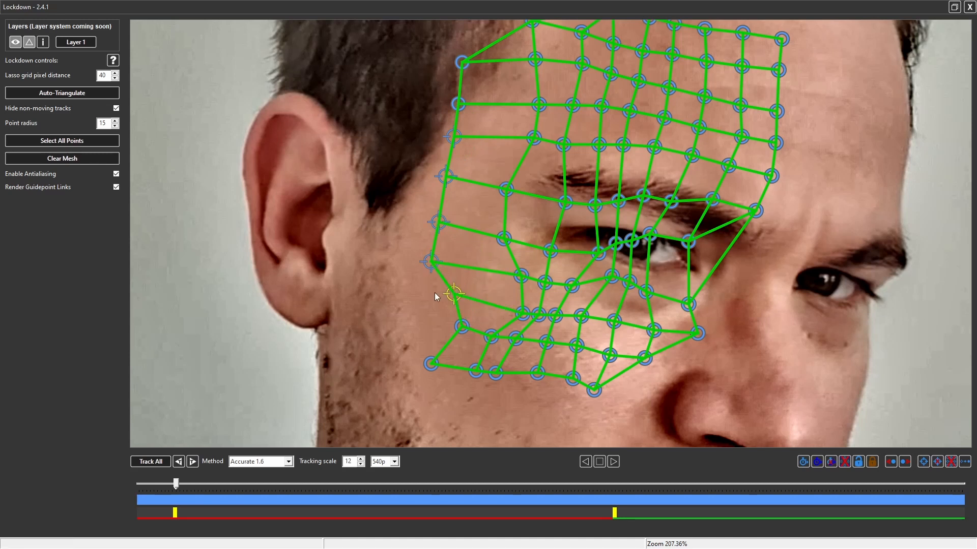
left_click_drag(455, 296, 418, 323)
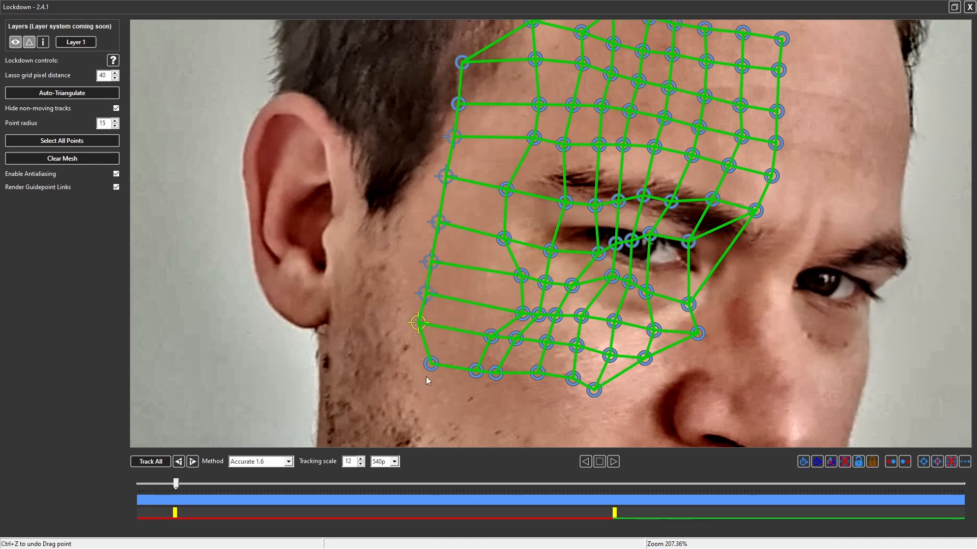
left_click_drag(418, 323, 499, 307)
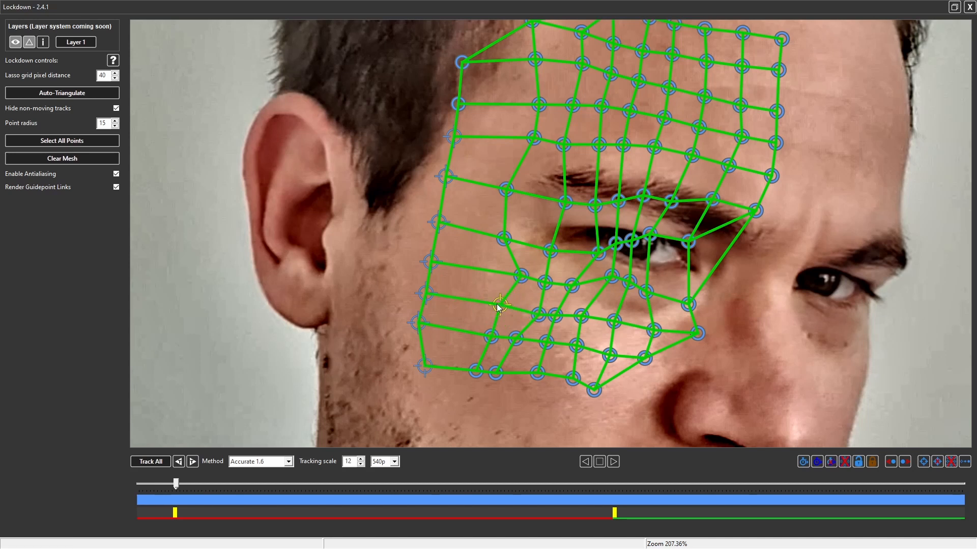
Step: Align the new cheek points into even rows extending the mesh toward the ear
left_click_drag(498, 308, 504, 268)
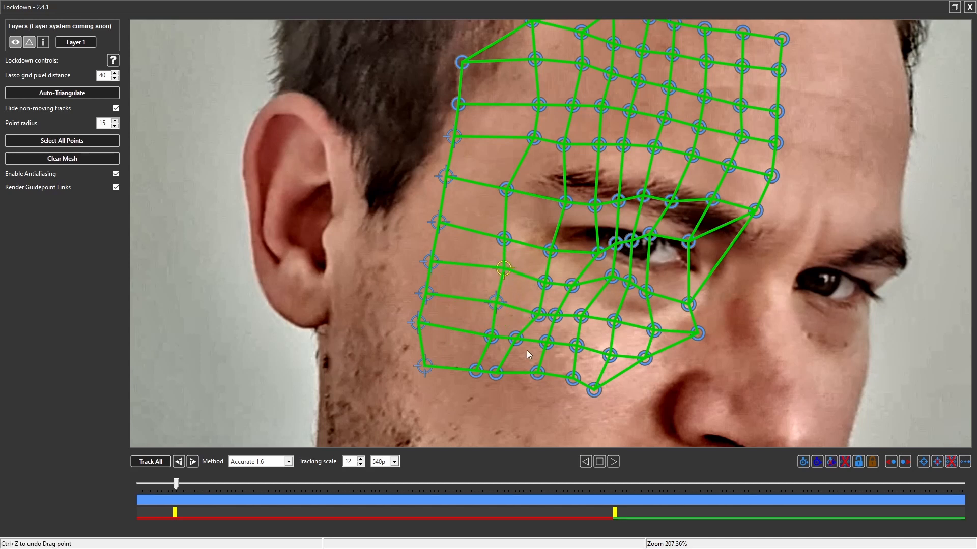
left_click_drag(504, 268, 472, 372)
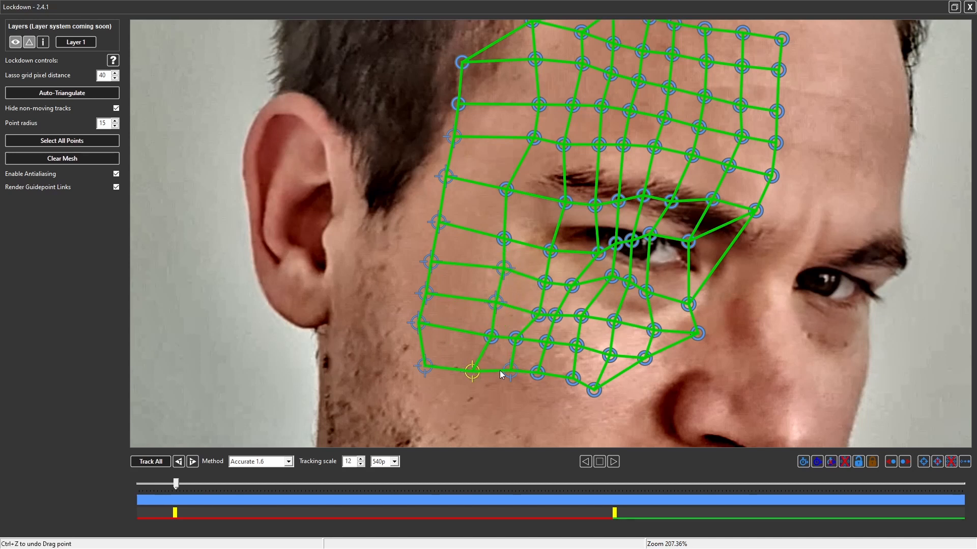
left_click_drag(472, 373, 487, 331)
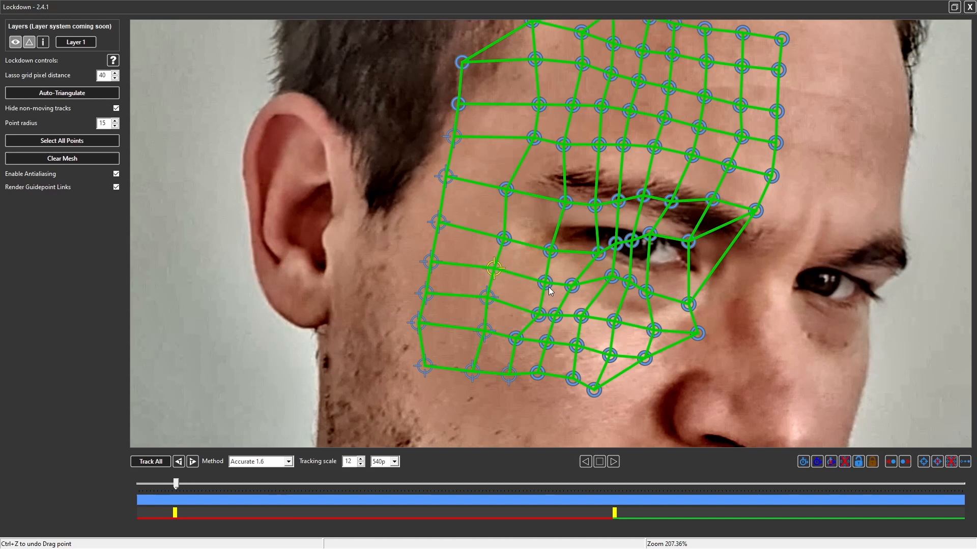
left_click_drag(495, 268, 526, 311)
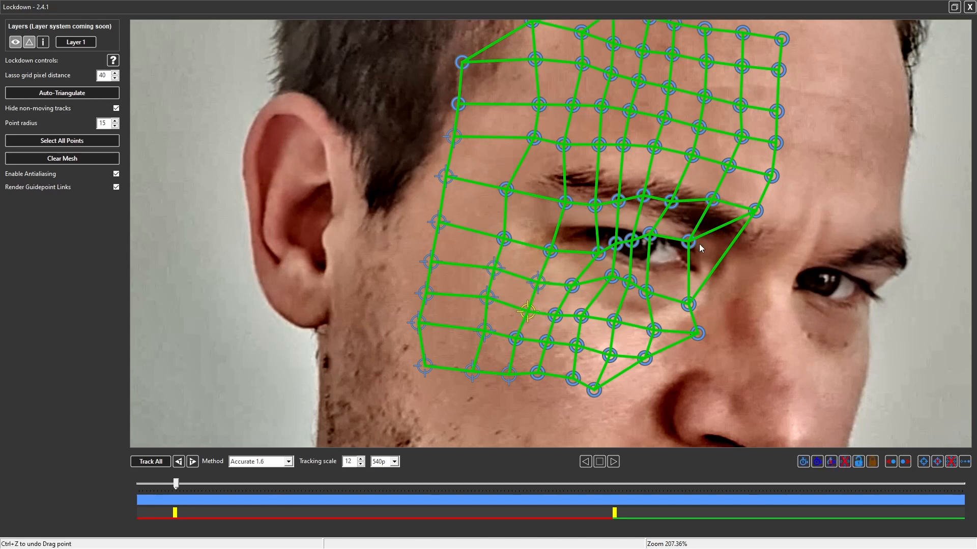
mouse_move(457, 201)
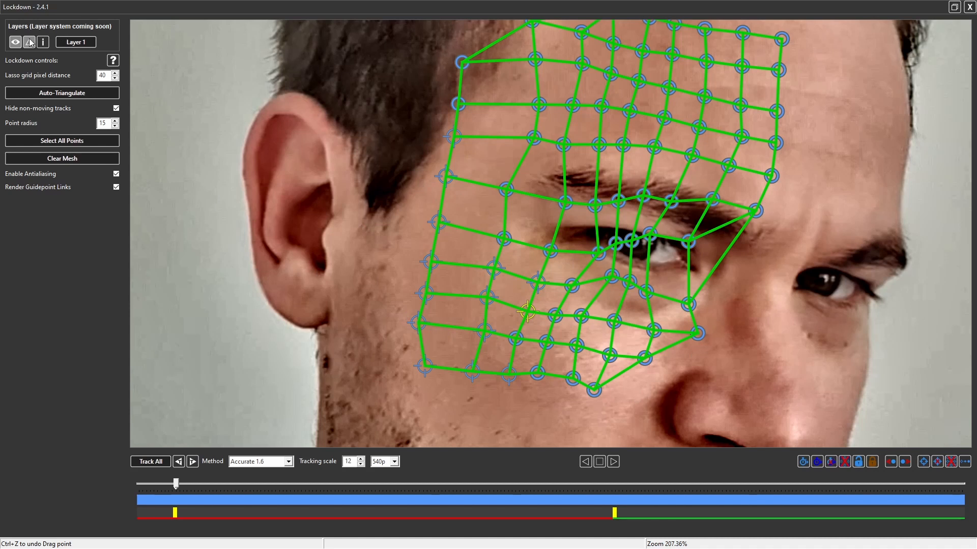
Step: Set untracked-point interpolation to (2) Position/scale/rotate
left_click(43, 42)
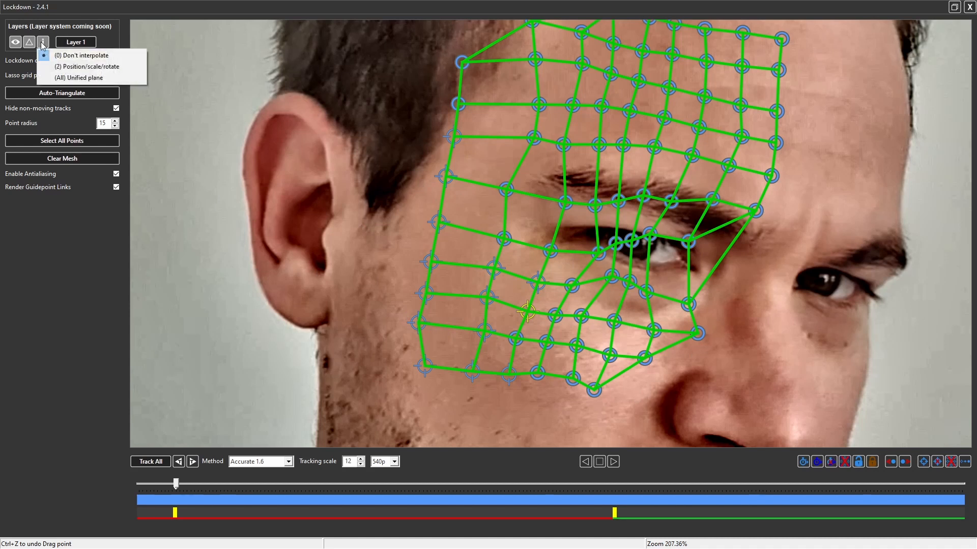
mouse_move(91, 67)
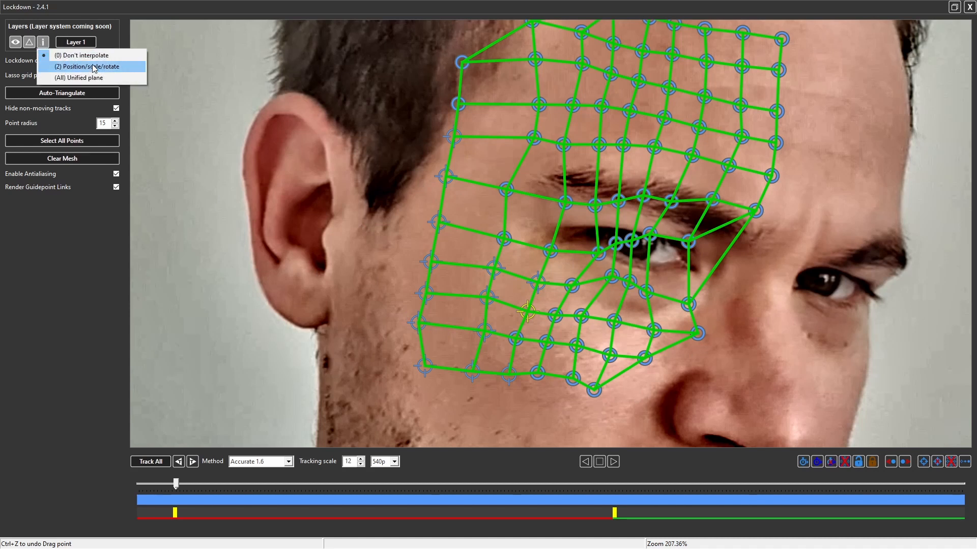
left_click(91, 67)
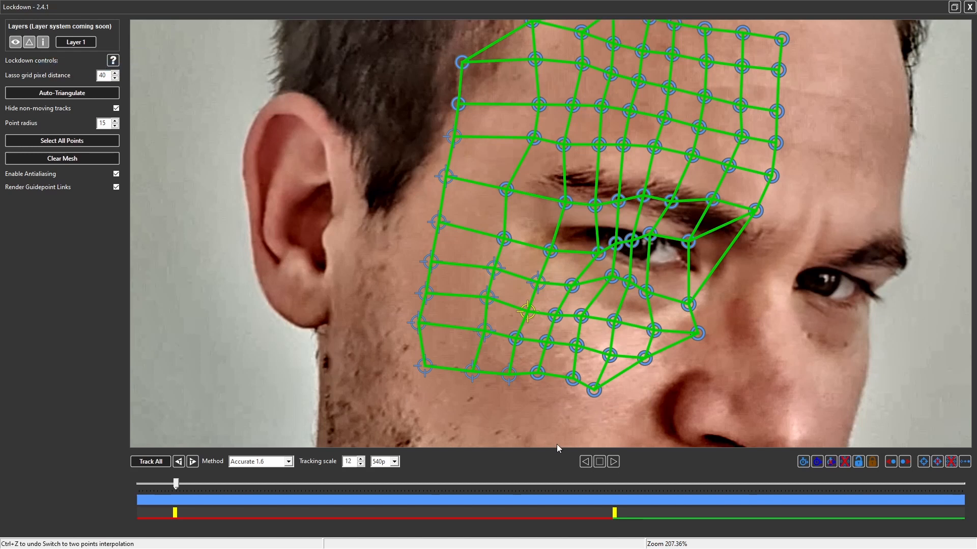
mouse_move(317, 389)
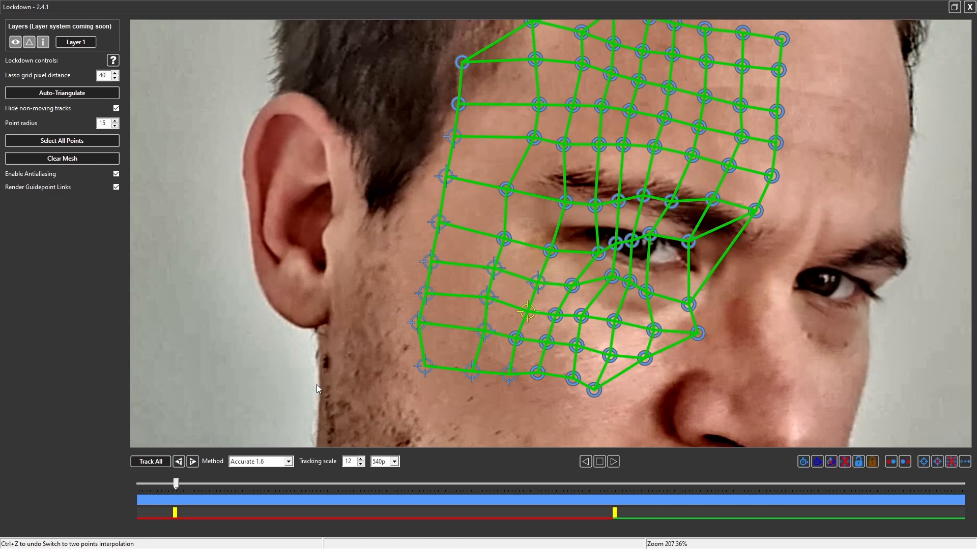
mouse_move(305, 398)
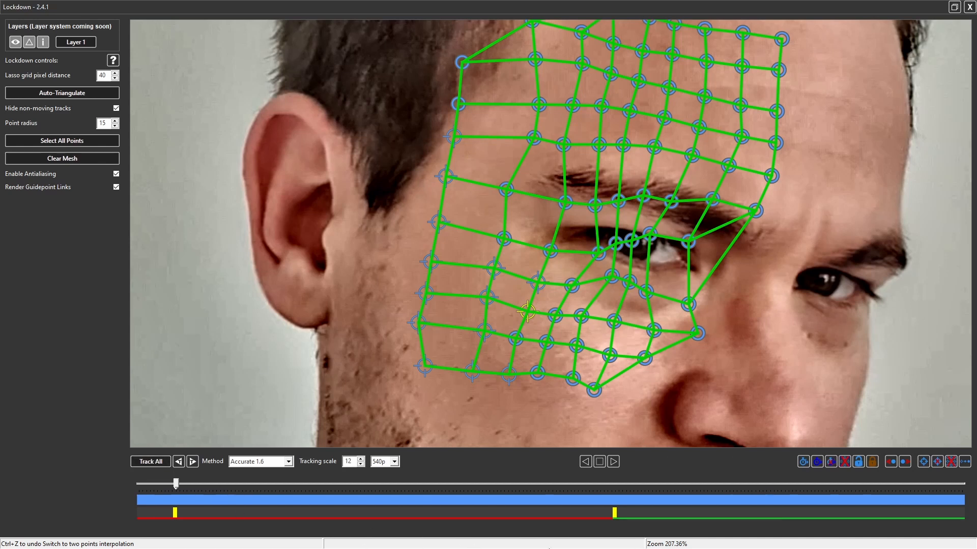
mouse_move(574, 530)
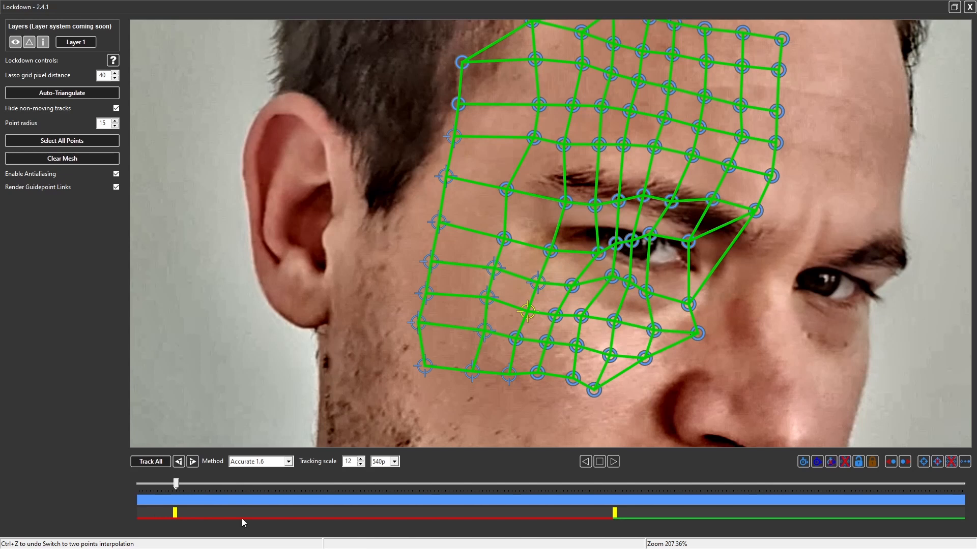
mouse_move(553, 525)
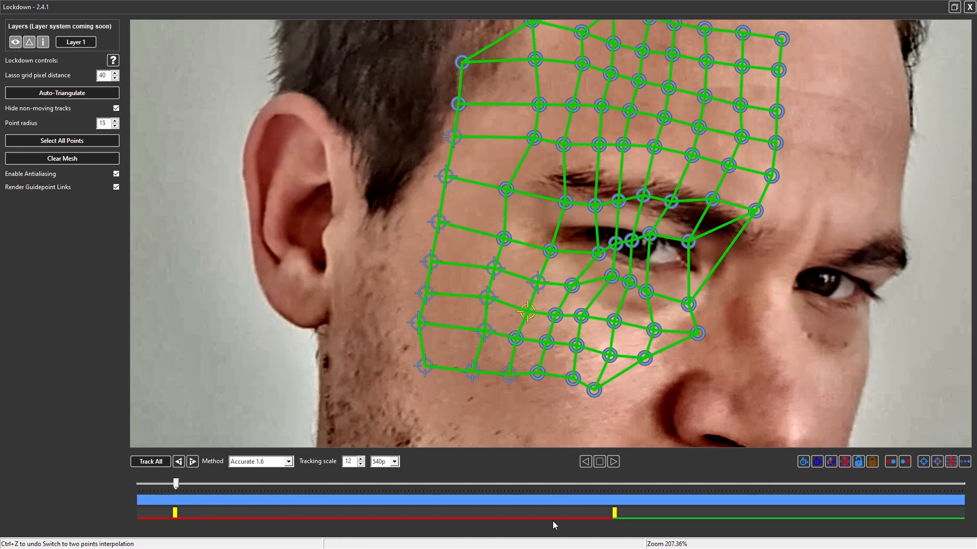
mouse_move(431, 509)
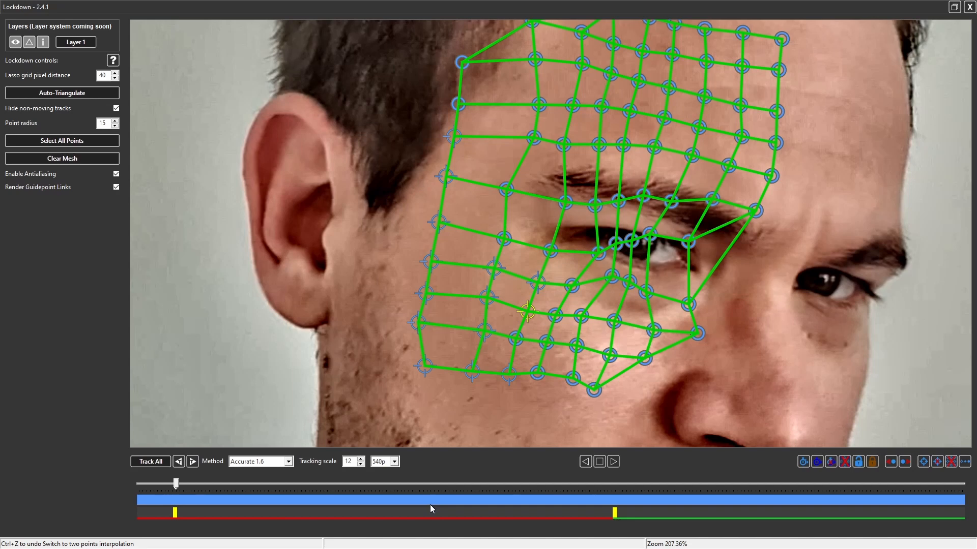
Step: Track all mesh points, then scrub start, middle and end to verify the mesh sticks
left_click(149, 462)
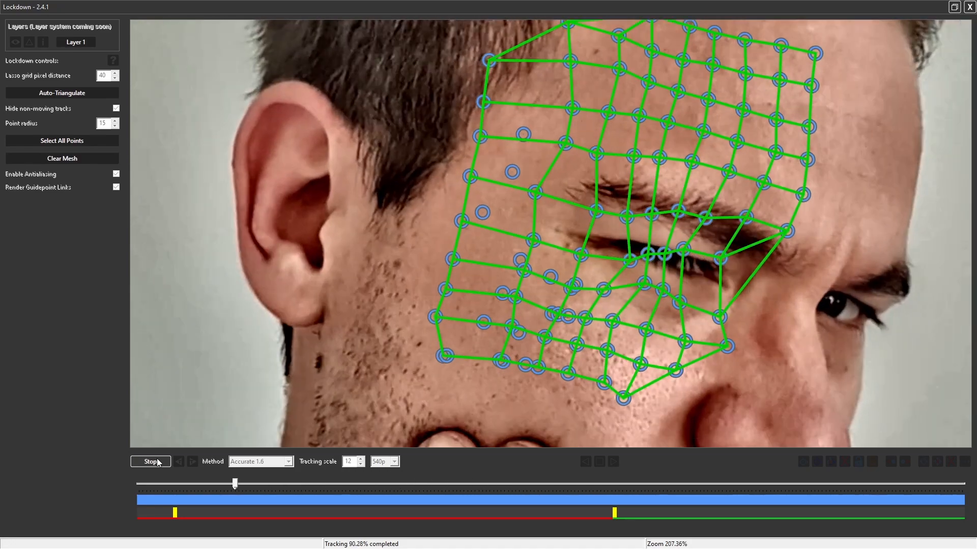
left_click(151, 462)
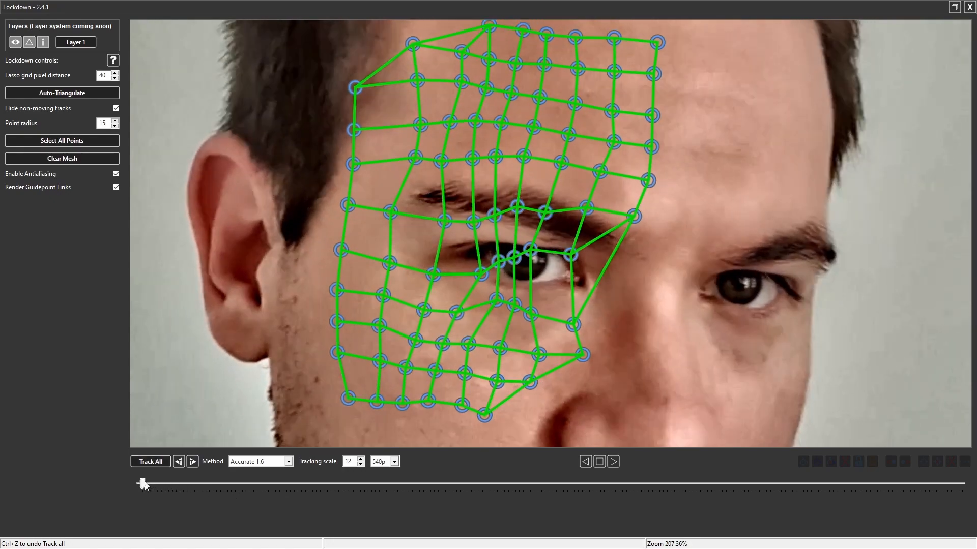
left_click_drag(143, 483, 335, 484)
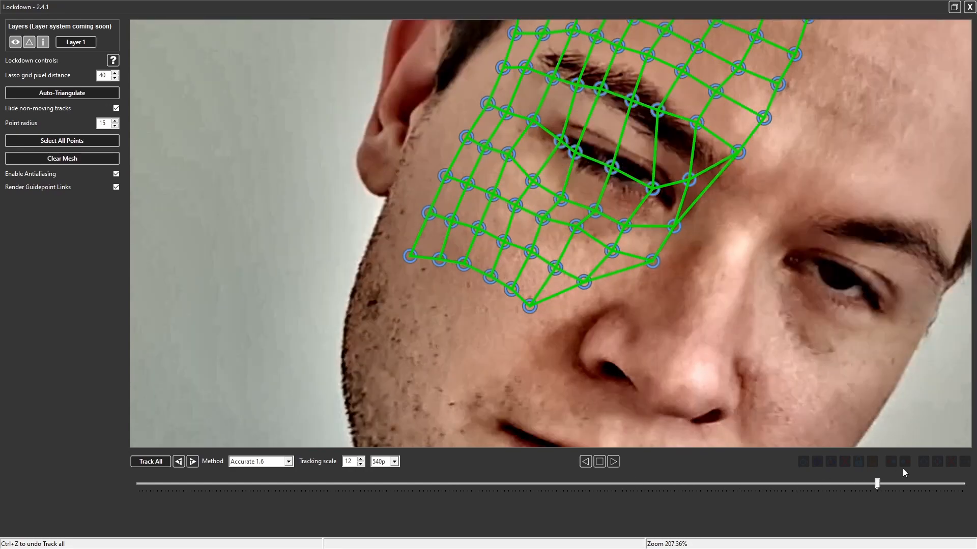
left_click_drag(875, 484, 371, 484)
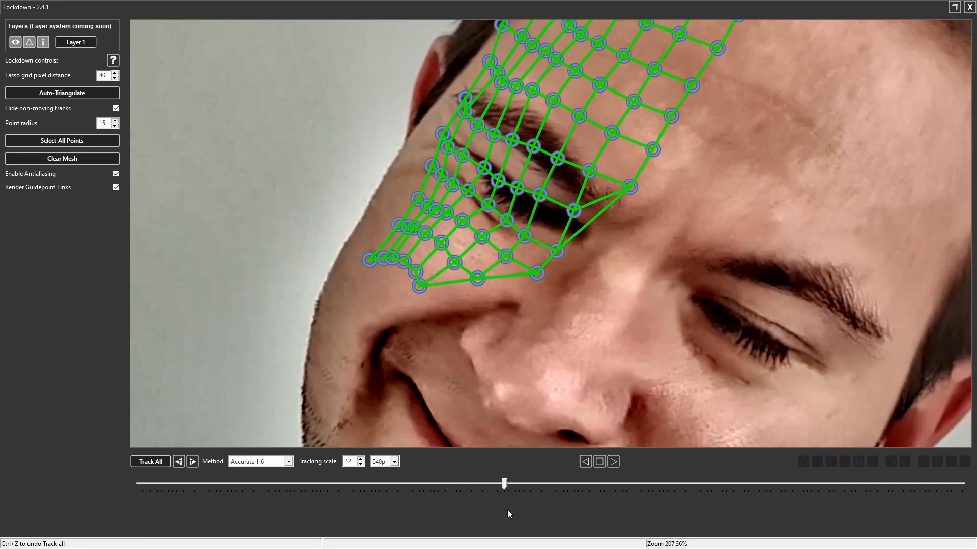
left_click_drag(504, 483, 227, 482)
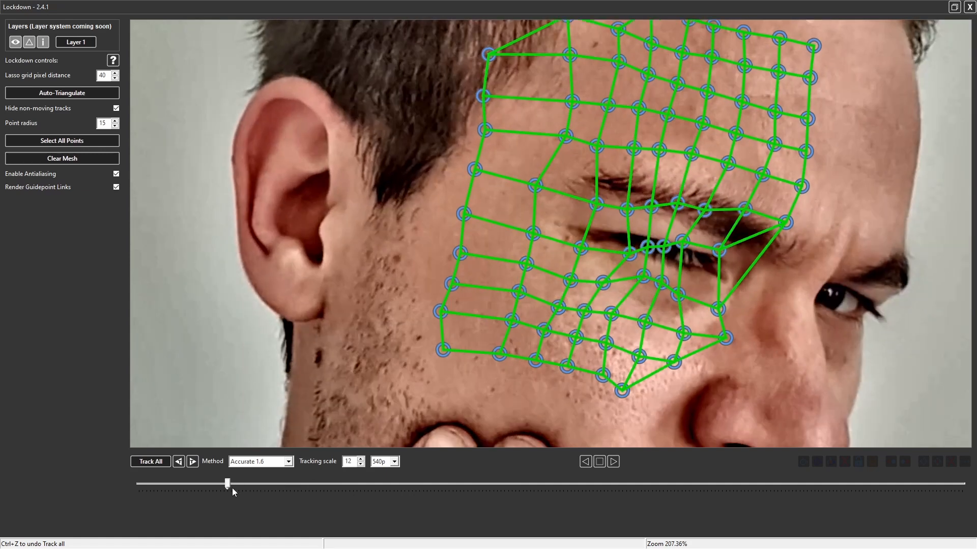
left_click_drag(227, 483, 459, 483)
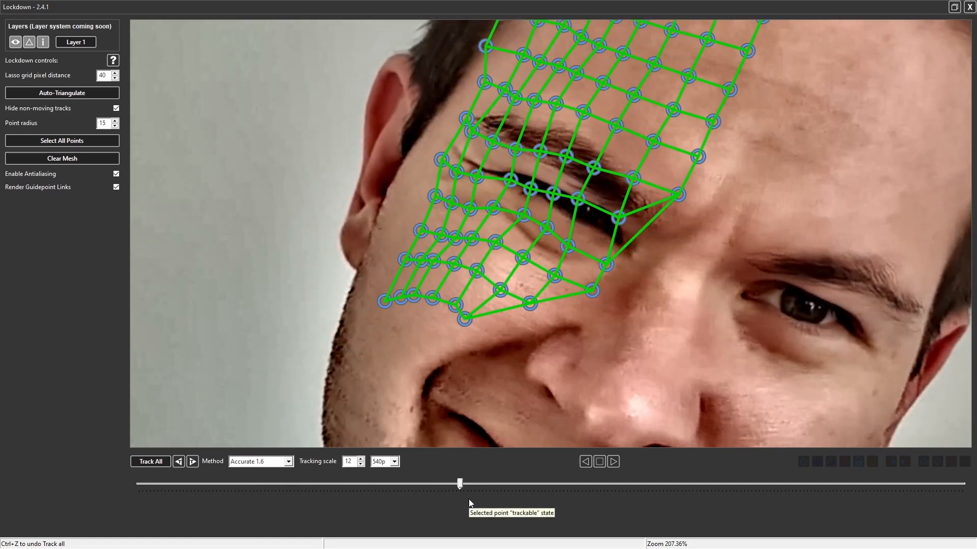
mouse_move(574, 251)
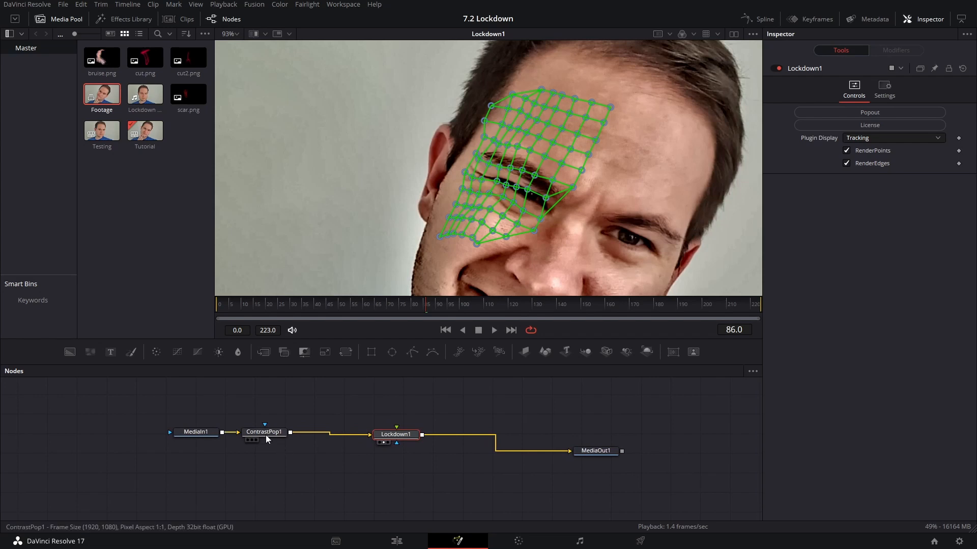
Step: Pass through ContrastPop1 and switch Lockdown1's plugin display to Graphics Comp
left_click(264, 431)
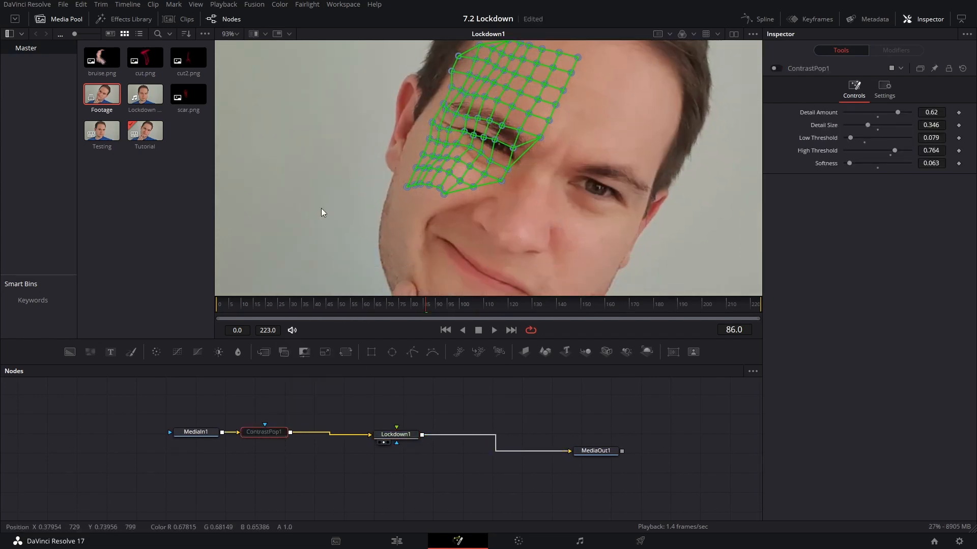
left_click(396, 435)
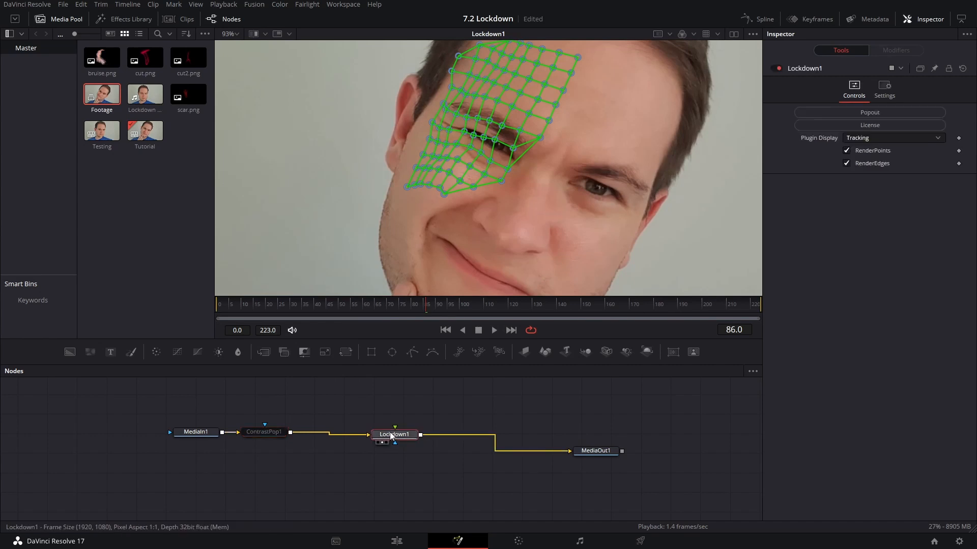
left_click(893, 137)
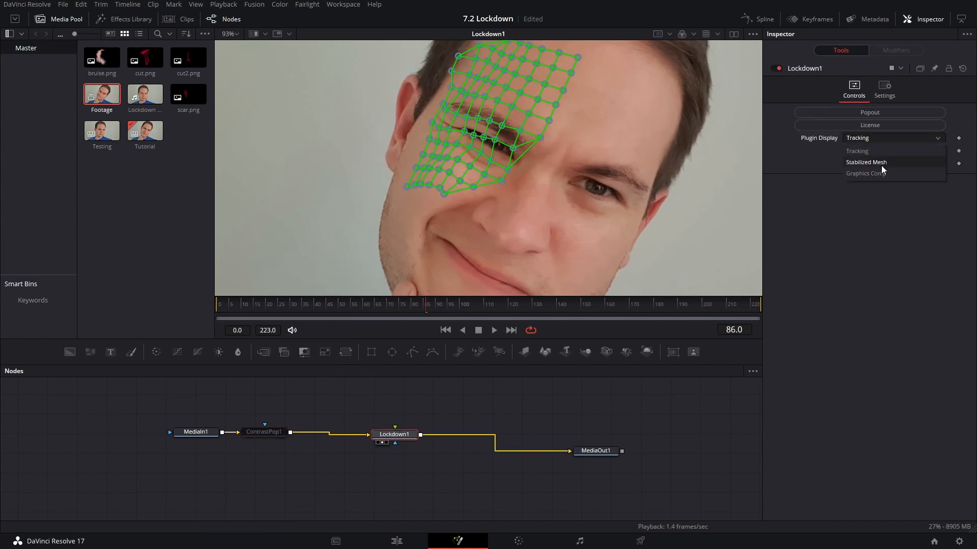
left_click(856, 151)
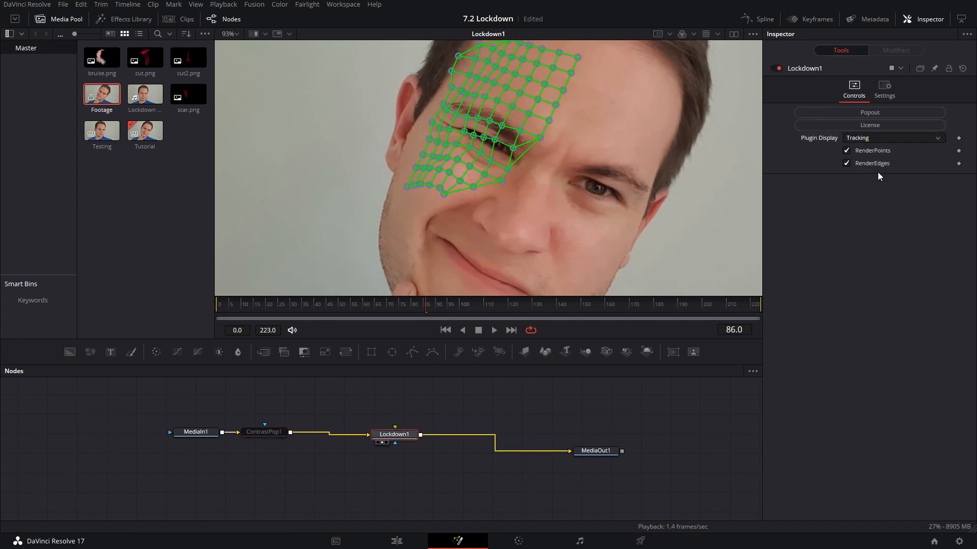
left_click(891, 137)
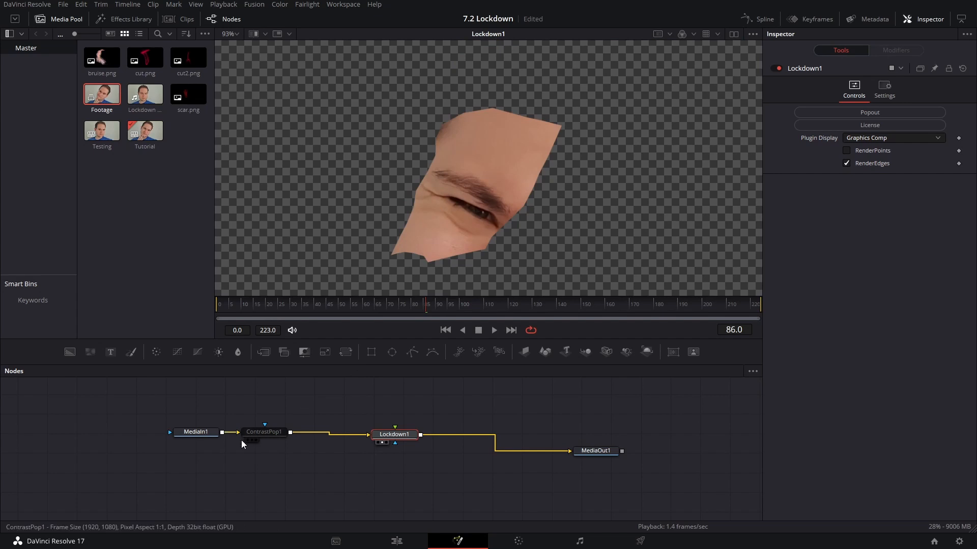
Step: Merge Lockdown over MediaIn1 as background and bring bruise.png in feeding Lockdown1
left_click_drag(195, 431, 415, 484)
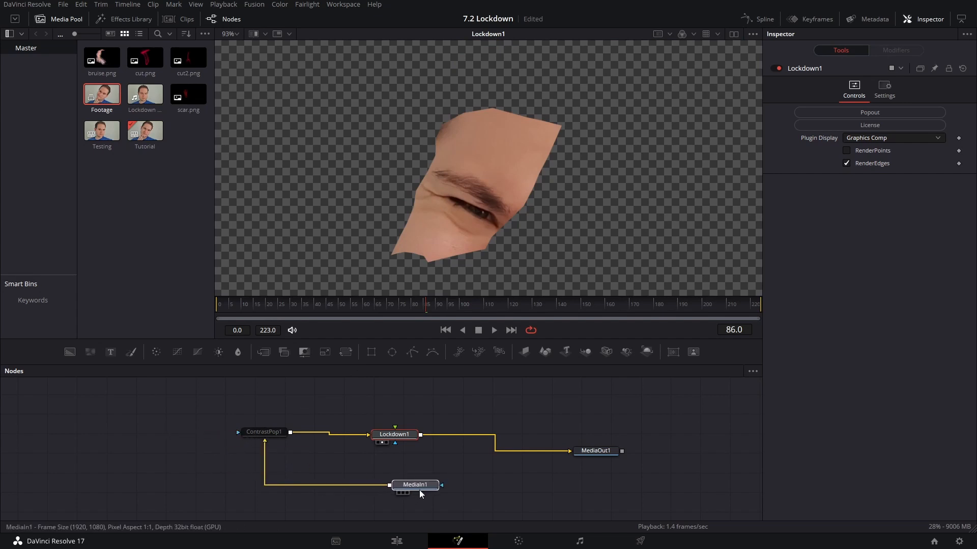
left_click_drag(415, 484, 394, 500)
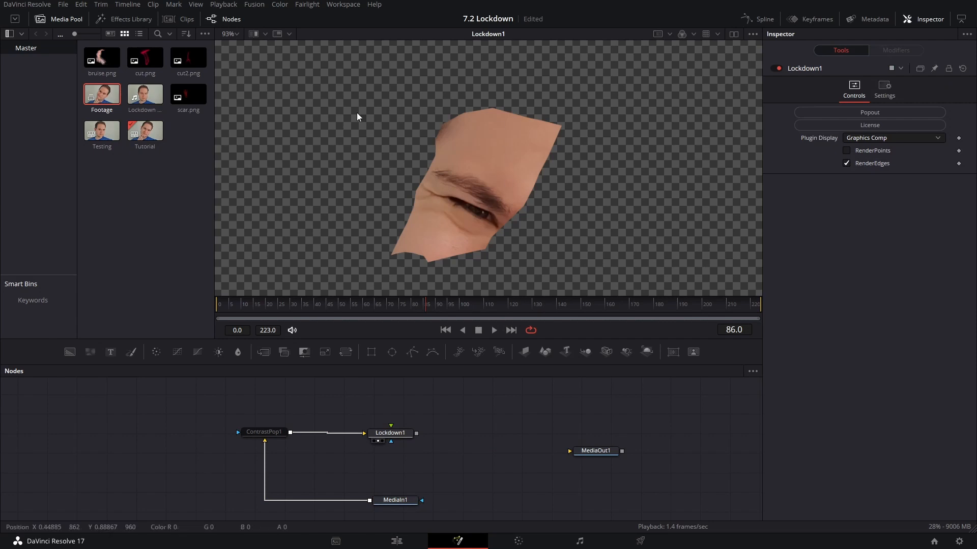
mouse_move(421, 452)
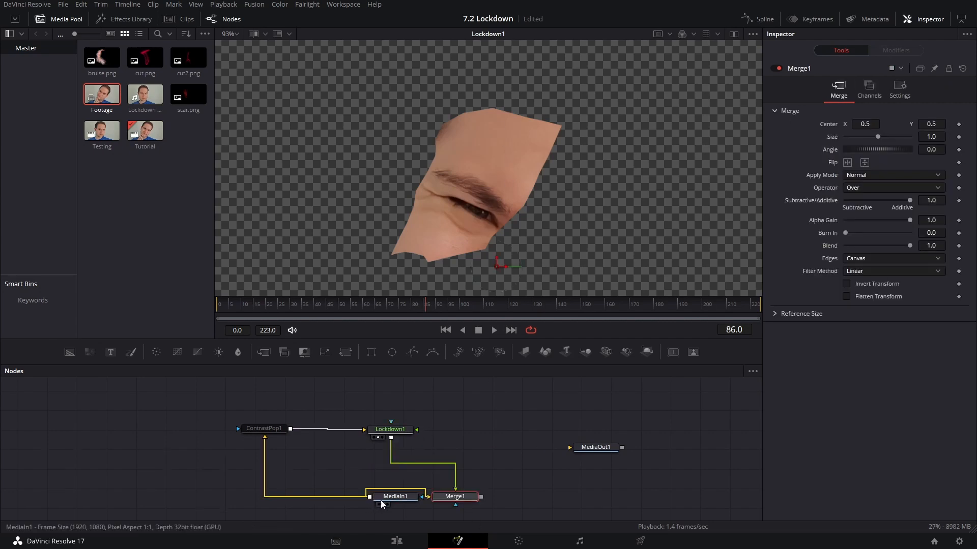
left_click_drag(455, 497, 492, 439)
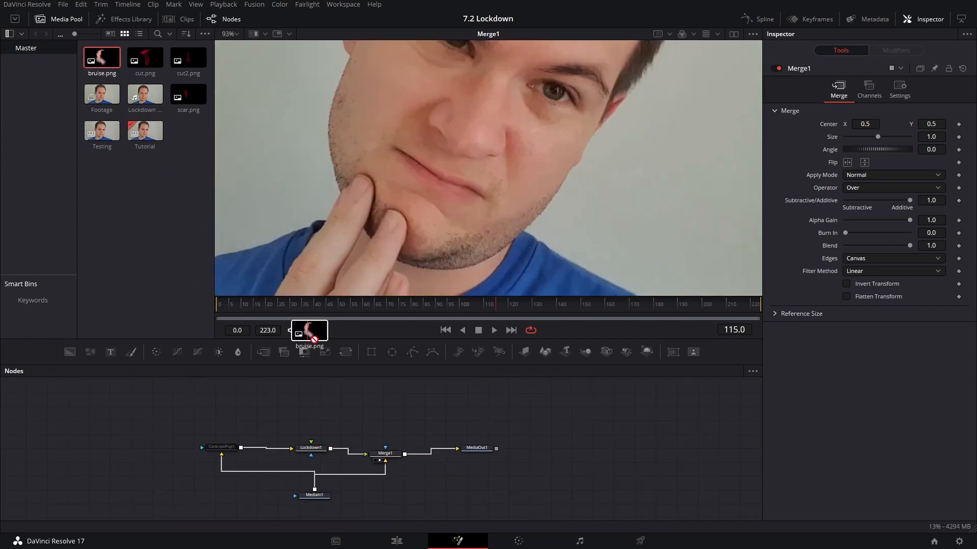
left_click_drag(101, 56, 304, 411)
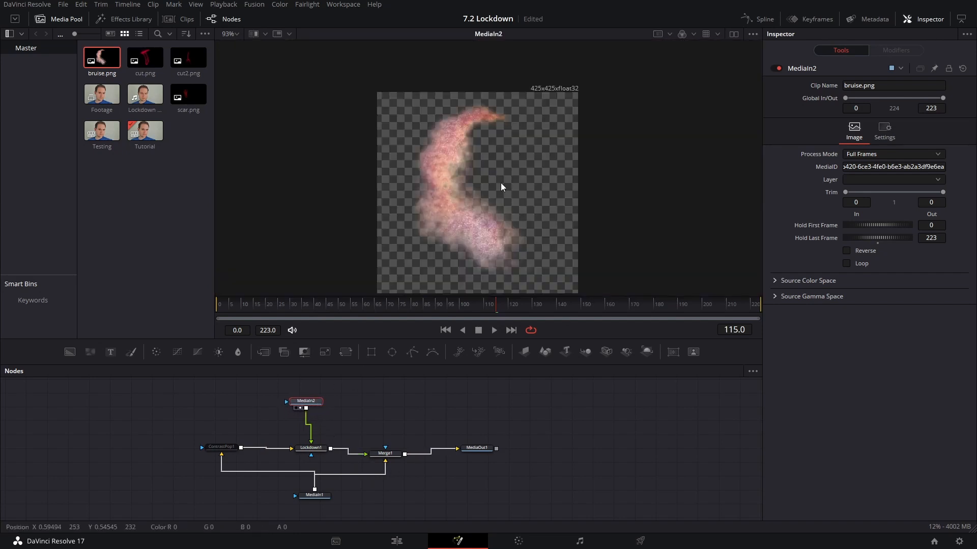
Step: Insert Resize and Transform tools after the bruise source MediaIn2
scroll("down", 3)
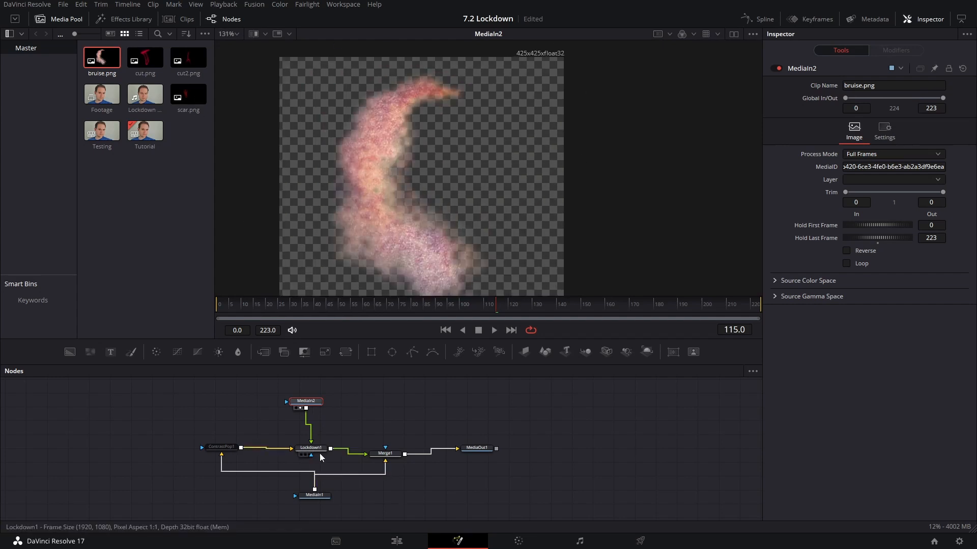
left_click(384, 452)
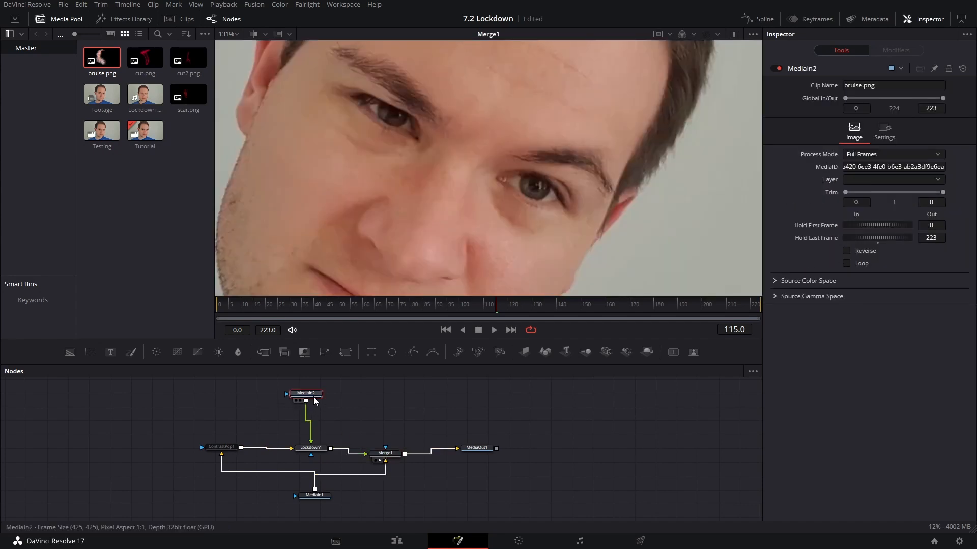
type("res")
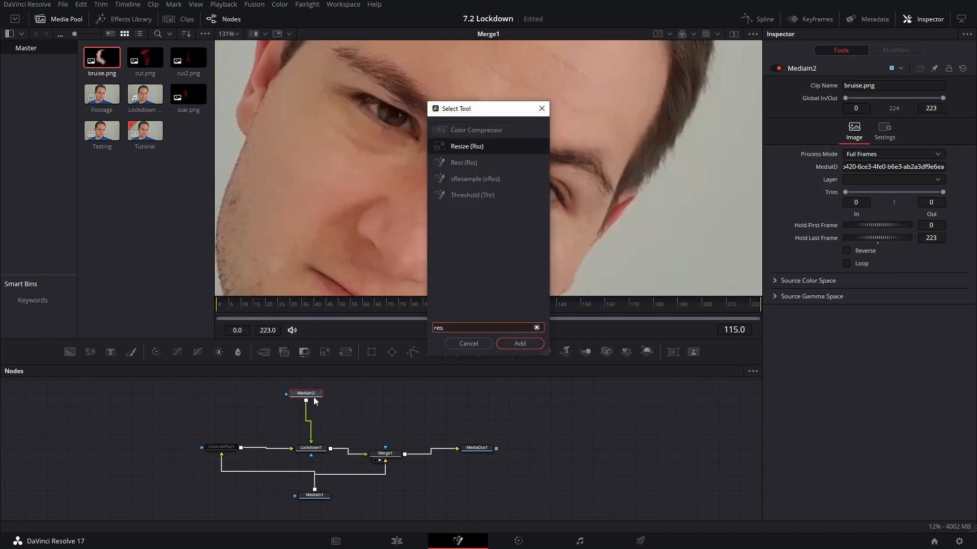
left_click(519, 343)
type("xf")
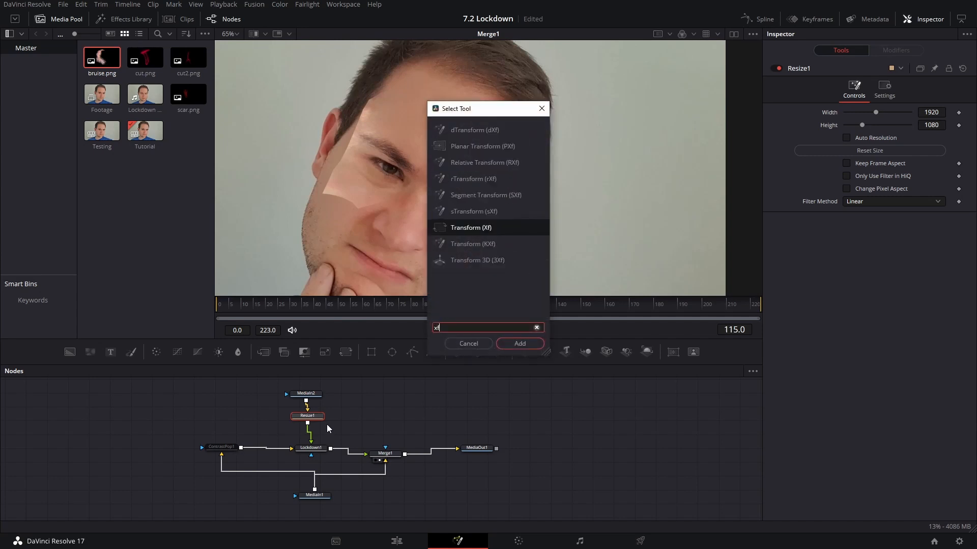
left_click(519, 343)
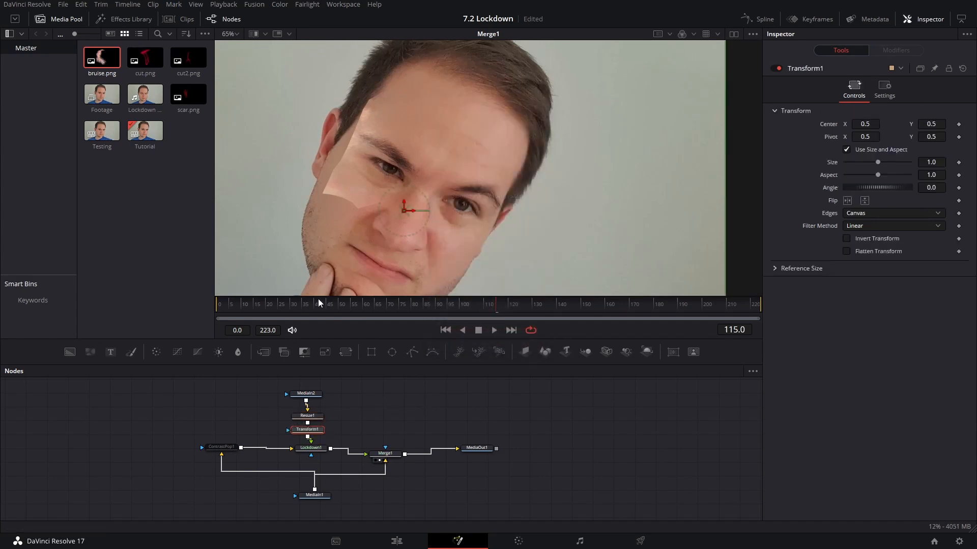
Step: Shrink the bruise to size 0.2, angle -5.2, and place it around the left eye
left_click_drag(408, 208, 462, 185)
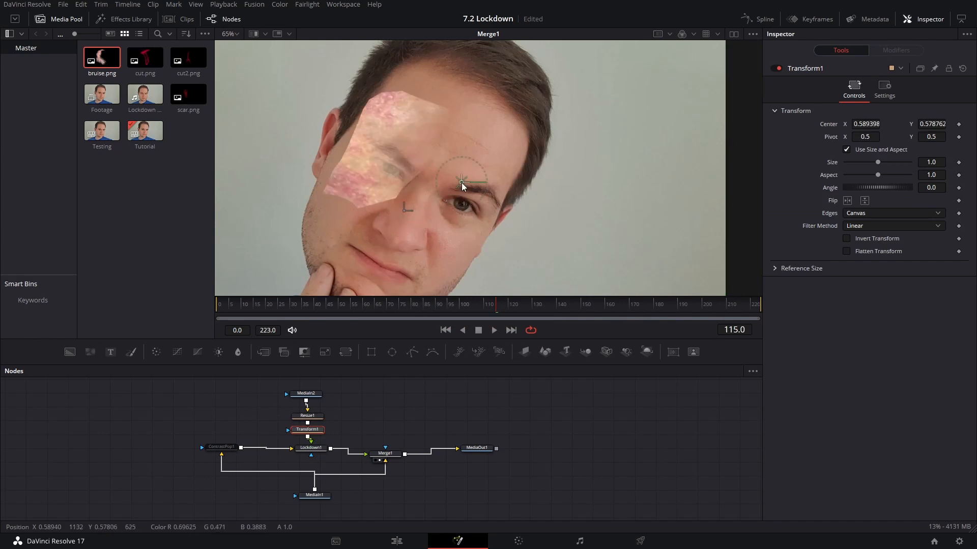
left_click_drag(461, 182, 480, 181)
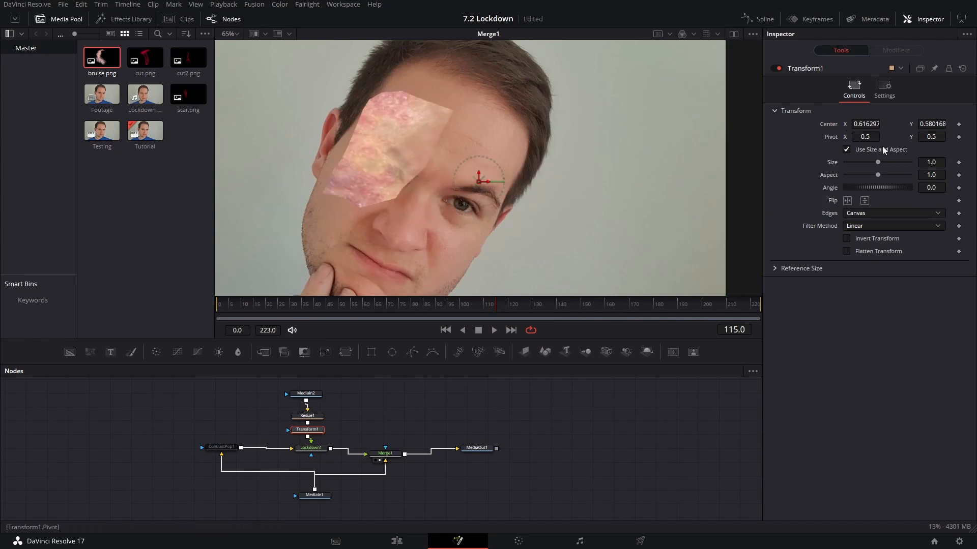
left_click_drag(878, 163, 864, 163)
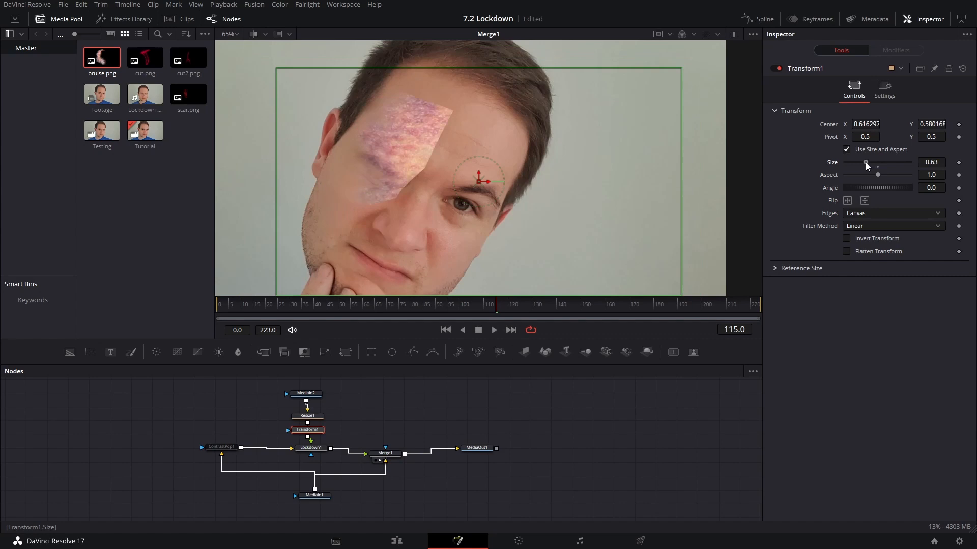
left_click_drag(865, 163, 858, 163)
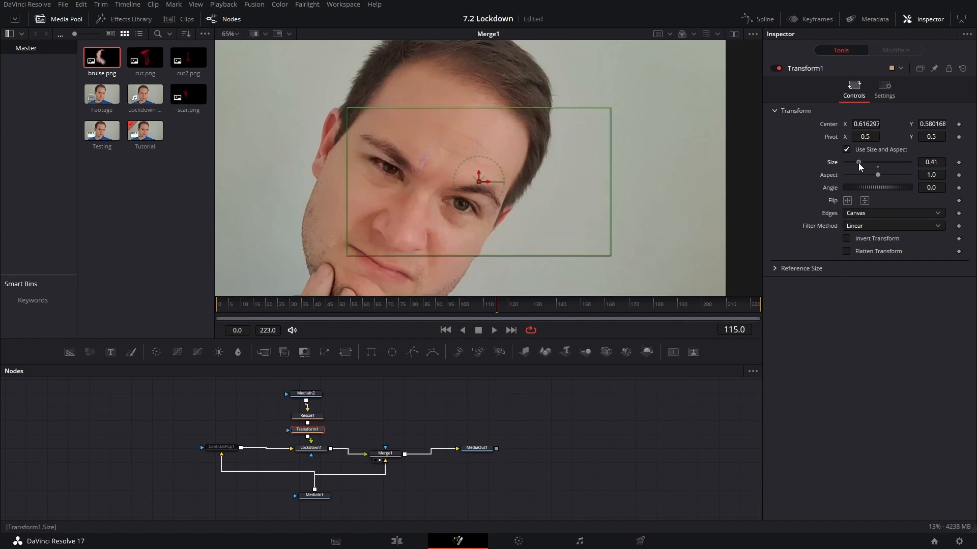
left_click_drag(482, 181, 413, 179)
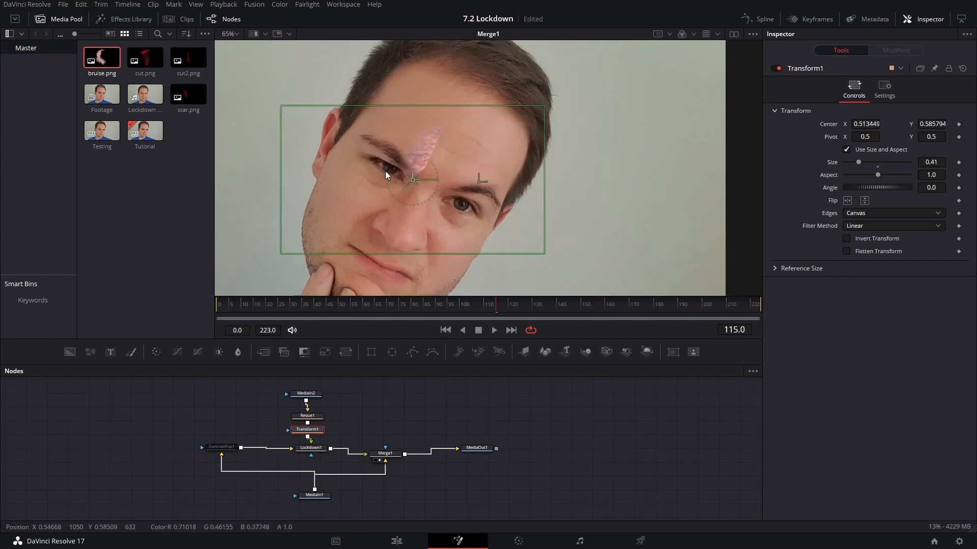
left_click_drag(412, 179, 394, 174)
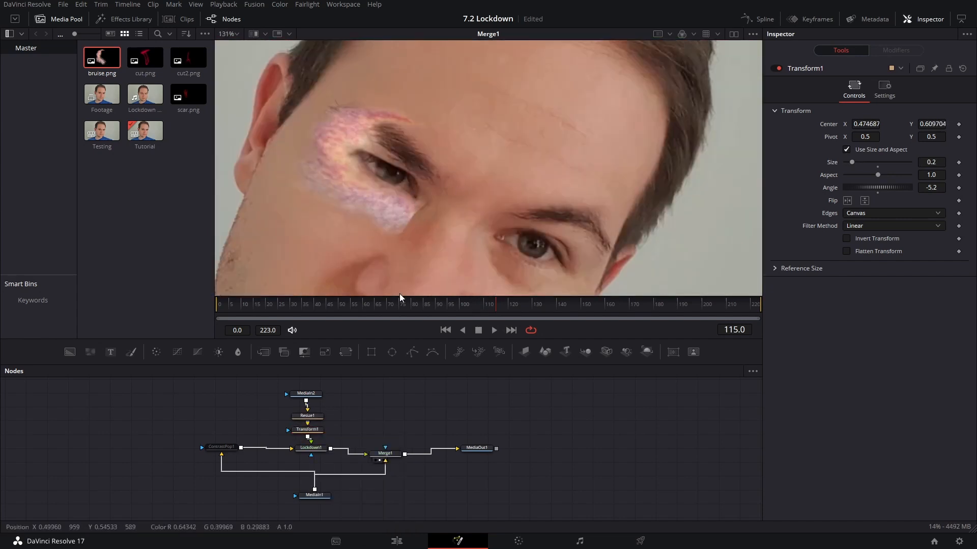
Step: Set Merge1's Apply Mode to Soft Light so the bruise blends into the skin
left_click(389, 446)
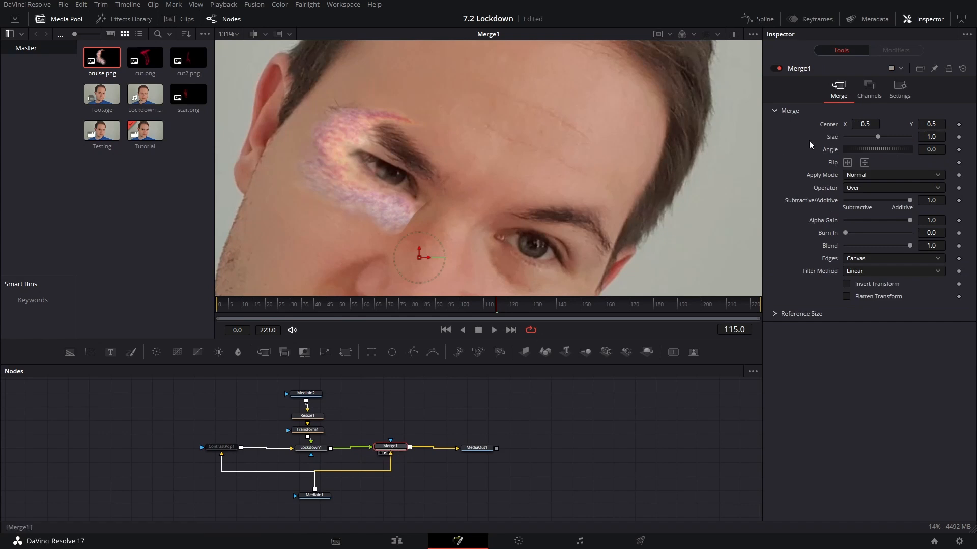
left_click(892, 175)
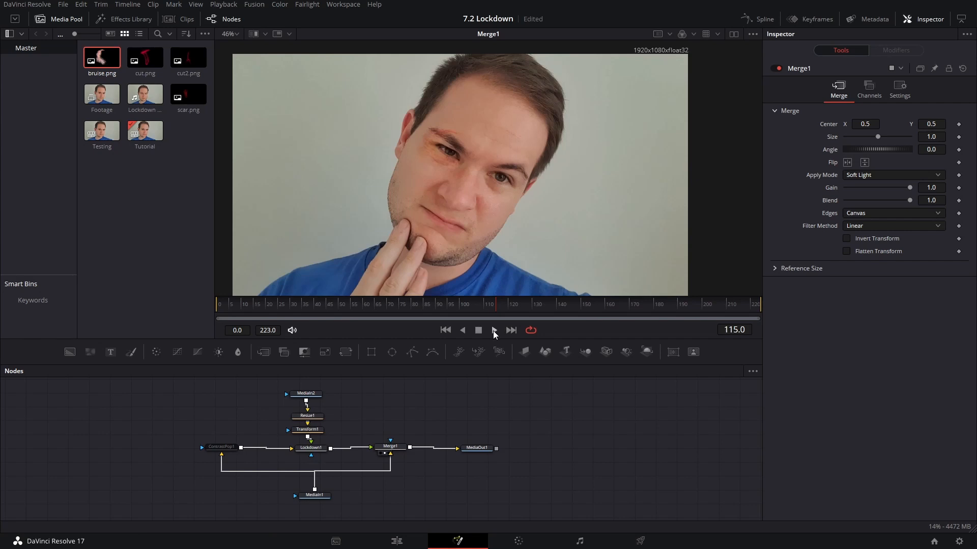
Step: Play the composite back to check the bruise tracks the face
left_click(495, 330)
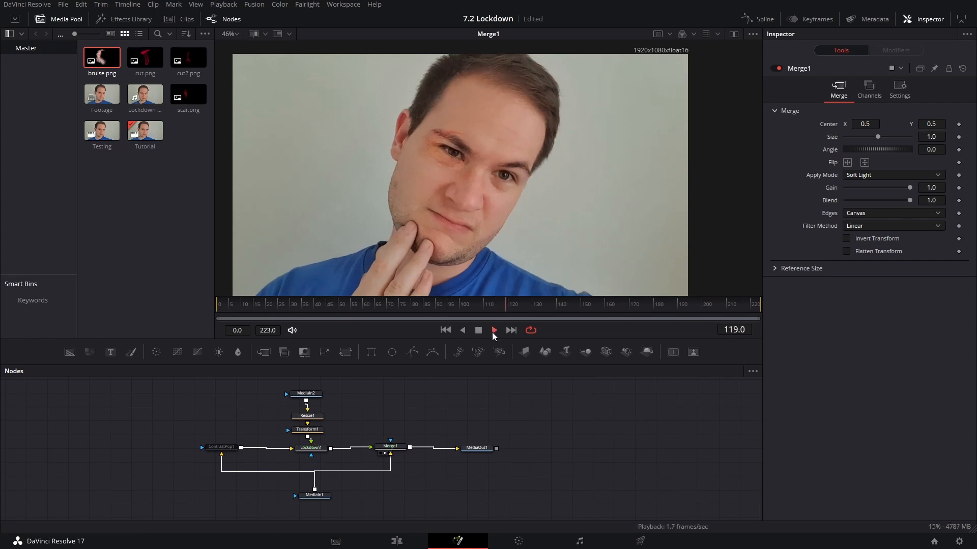
left_click(495, 330)
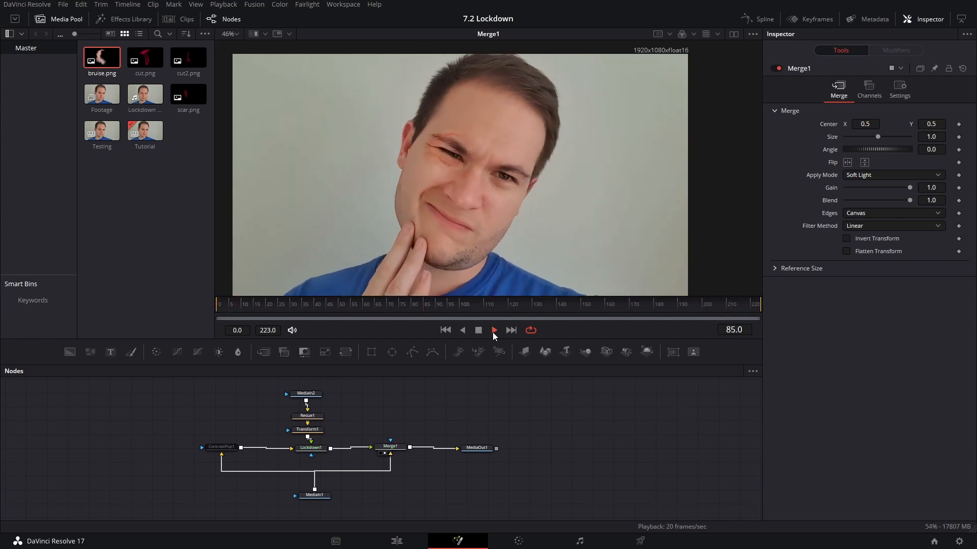
left_click(495, 330)
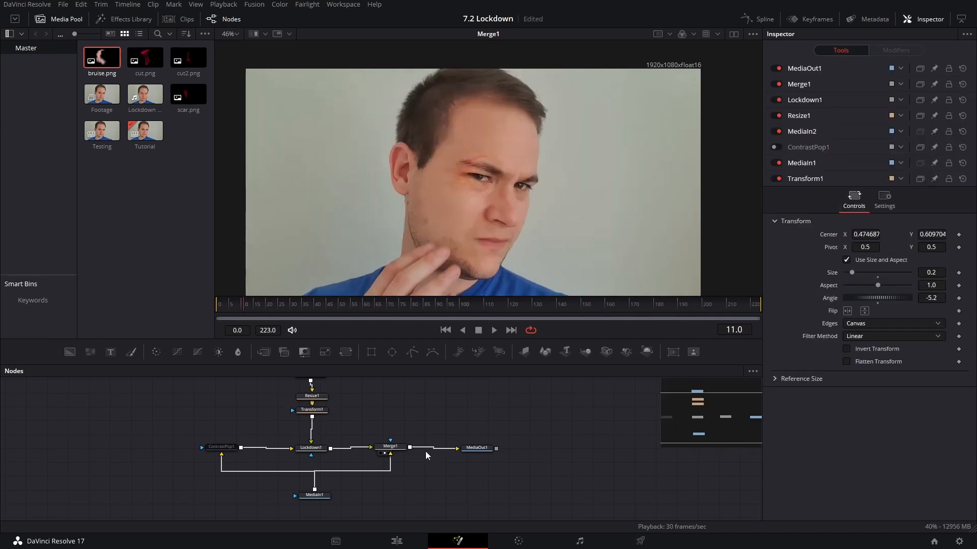
Step: Enable Cache to Disk on the Lockdown1 node and confirm the dialog
left_click(391, 447)
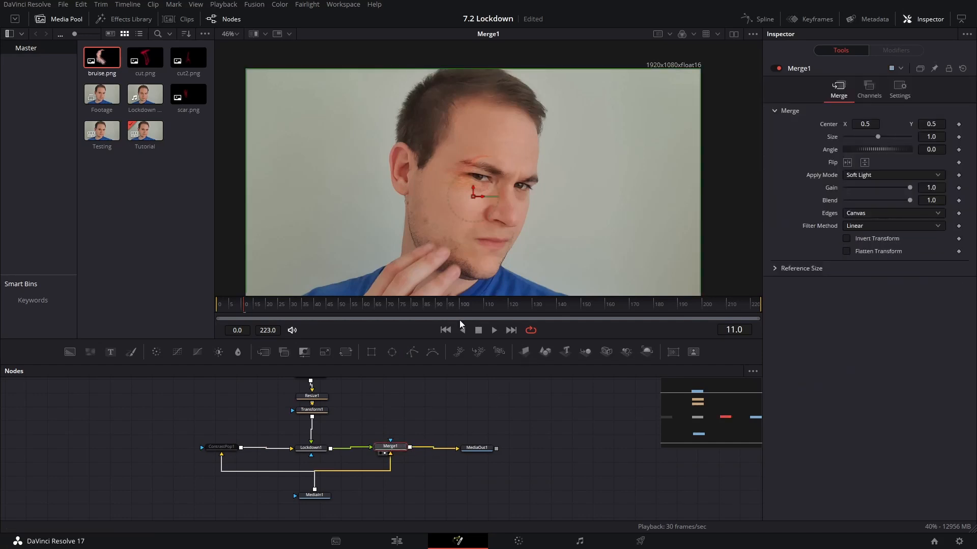
left_click(314, 303)
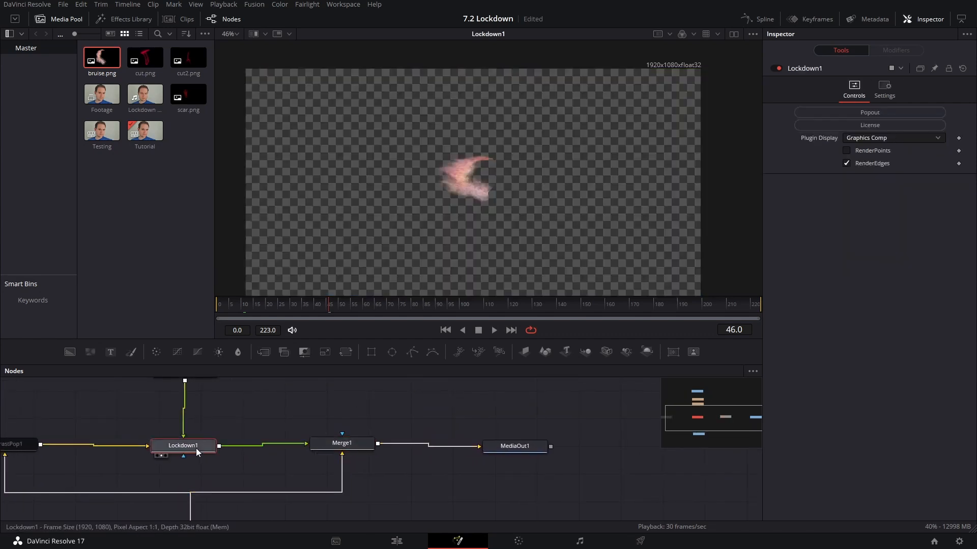
right_click(183, 445)
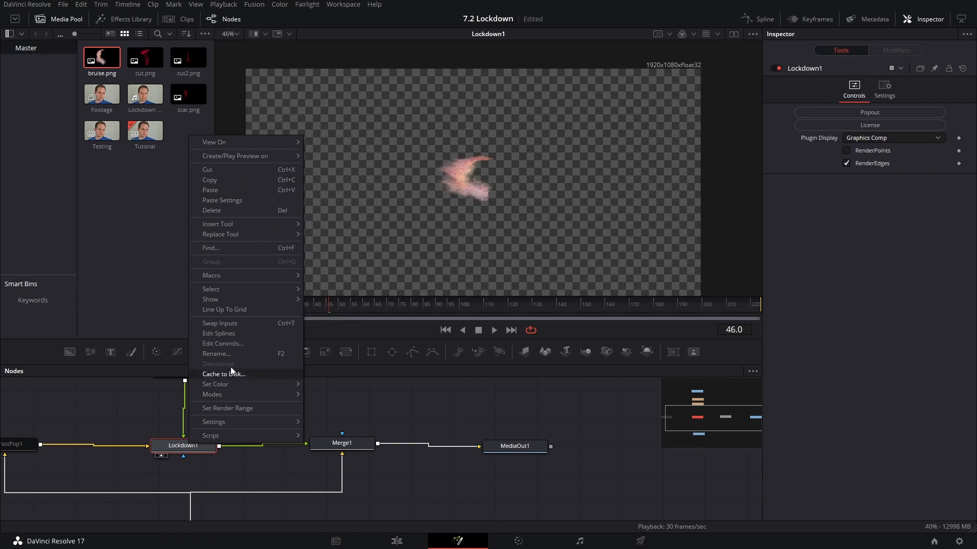
left_click(224, 373)
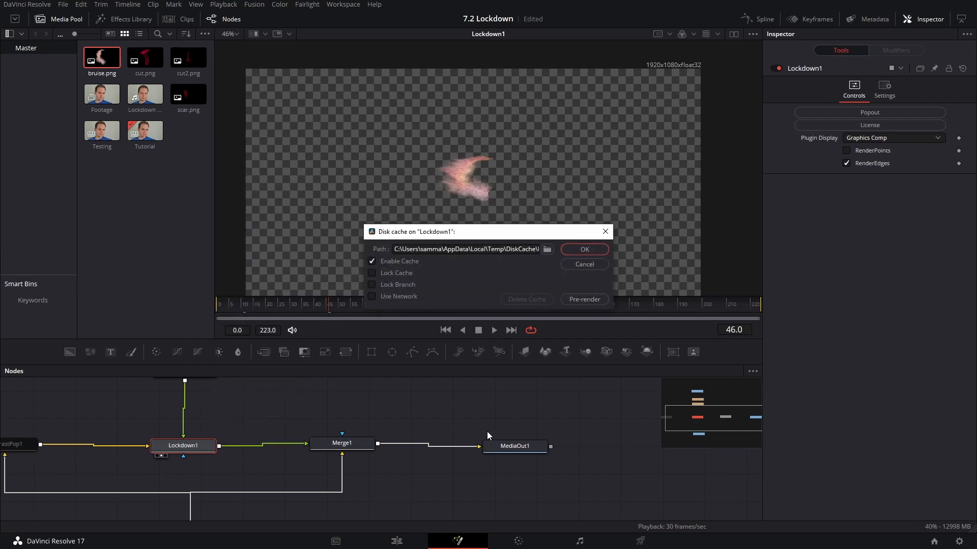
mouse_move(590, 275)
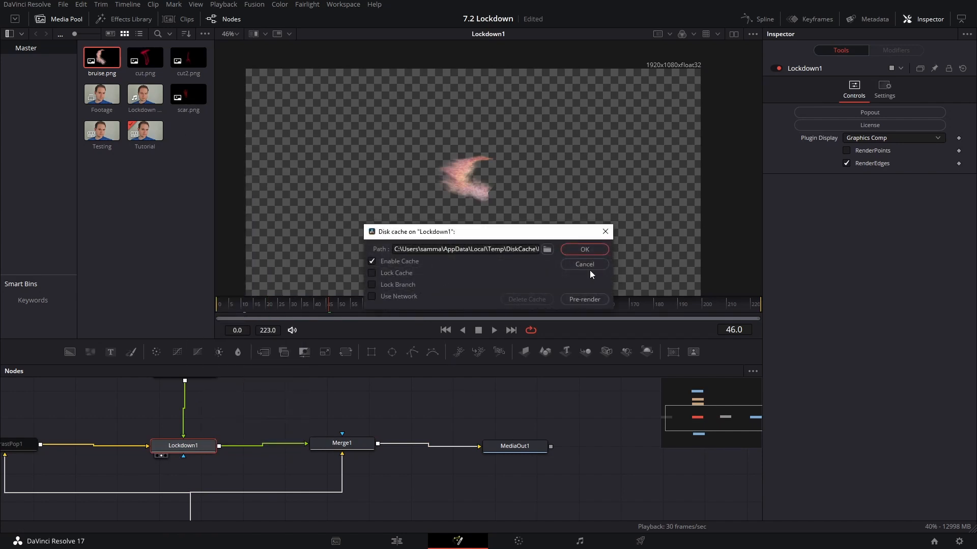
left_click(583, 265)
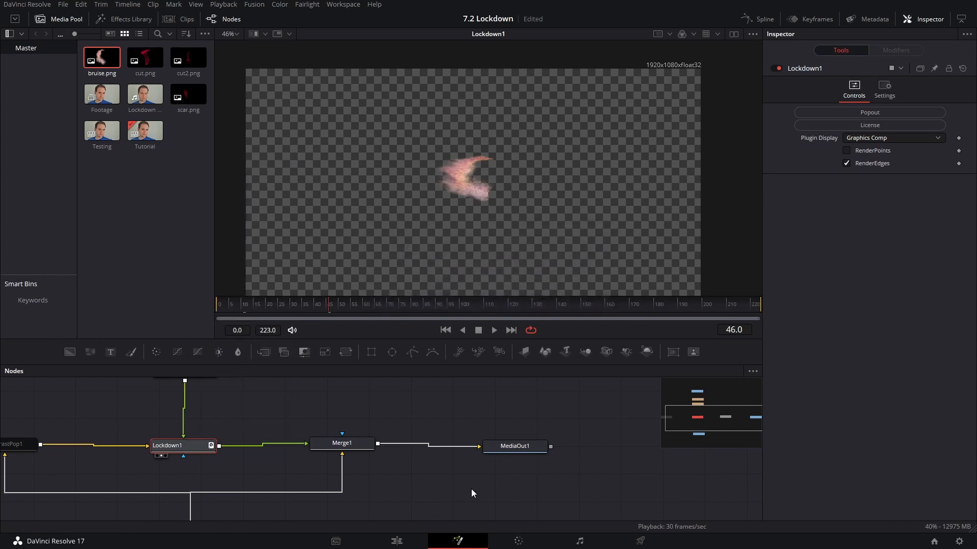
mouse_move(462, 463)
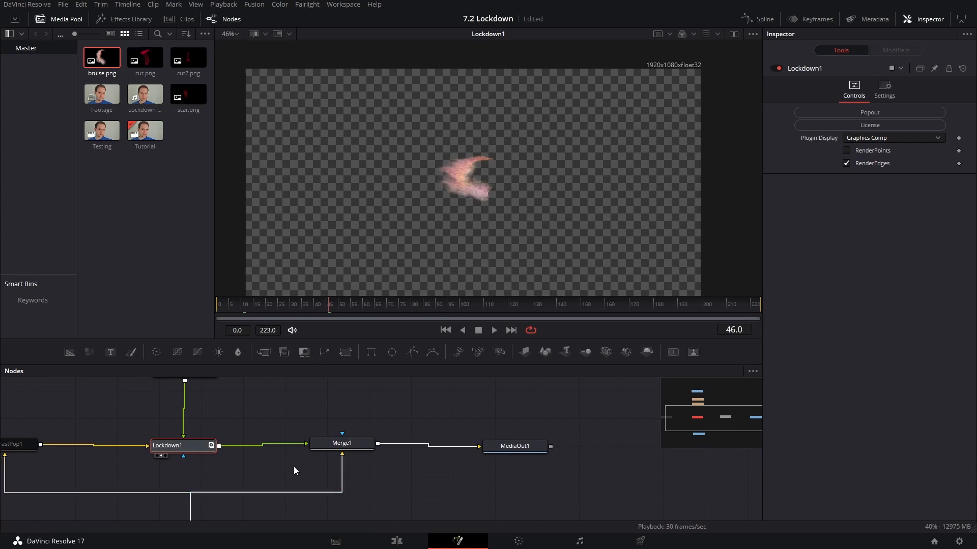
mouse_move(267, 440)
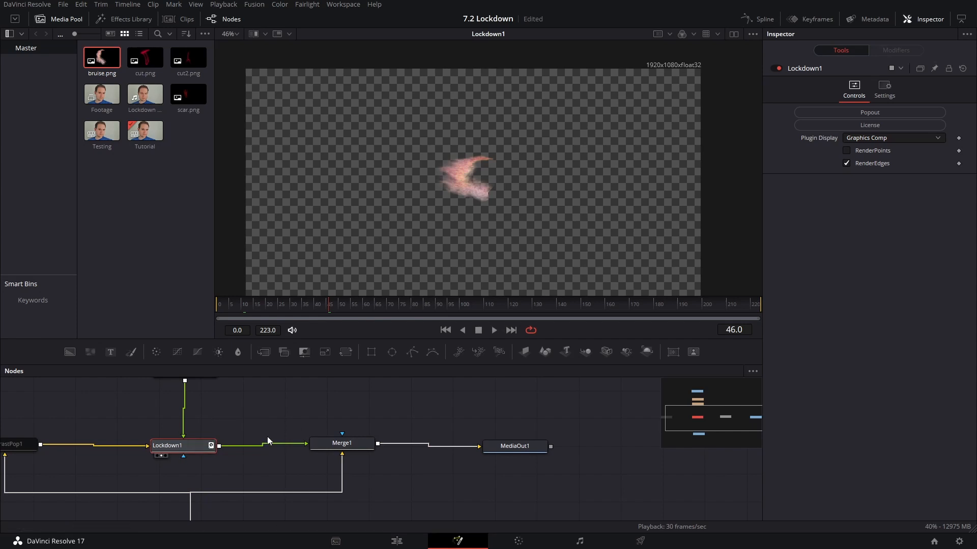